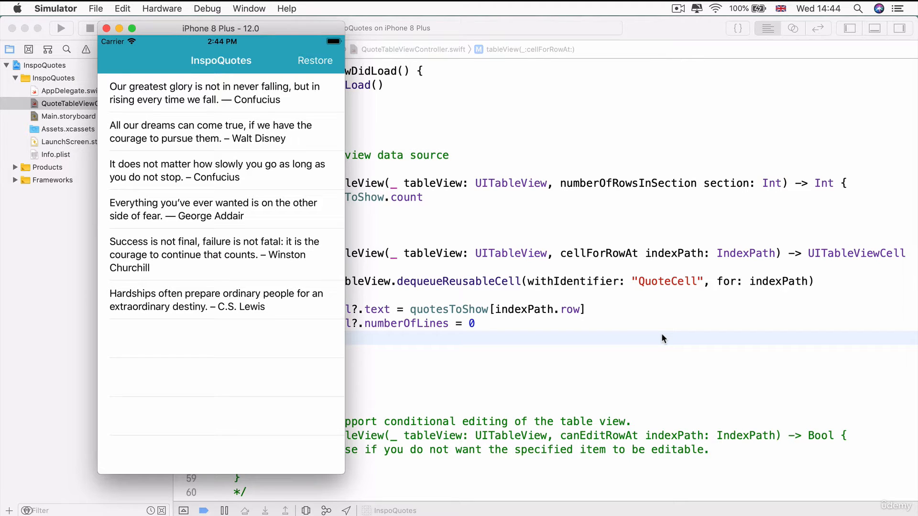
{"action": "mouse_move", "coordinate": [265, 197]}
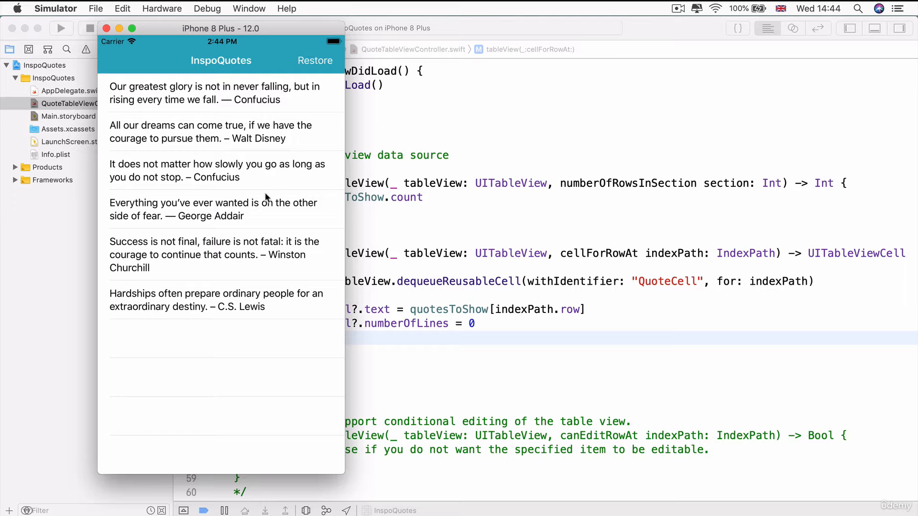
{"action": "mouse_move", "coordinate": [185, 370]}
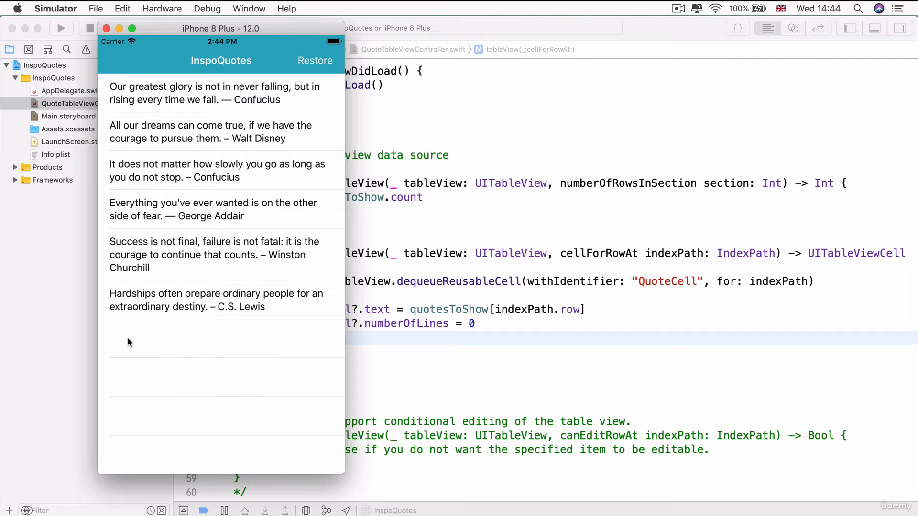
{"action": "mouse_move", "coordinate": [152, 351]}
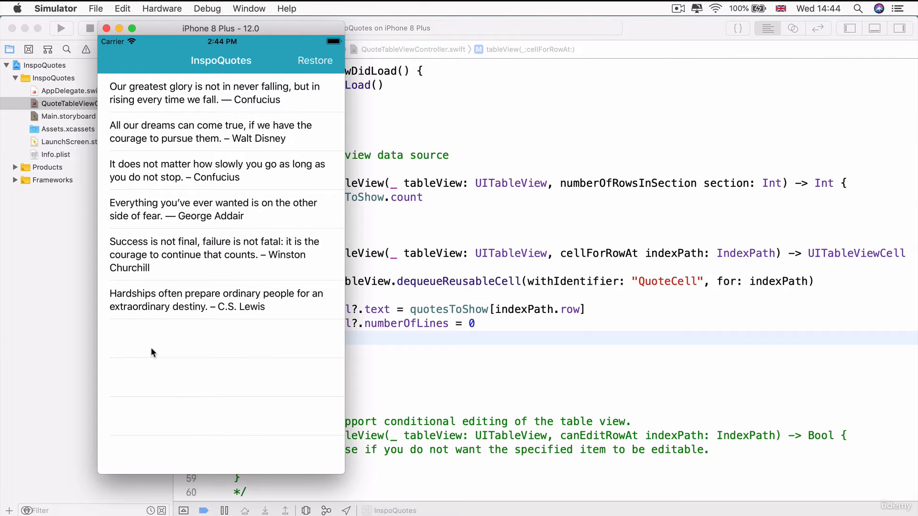
{"action": "mouse_move", "coordinate": [292, 326]}
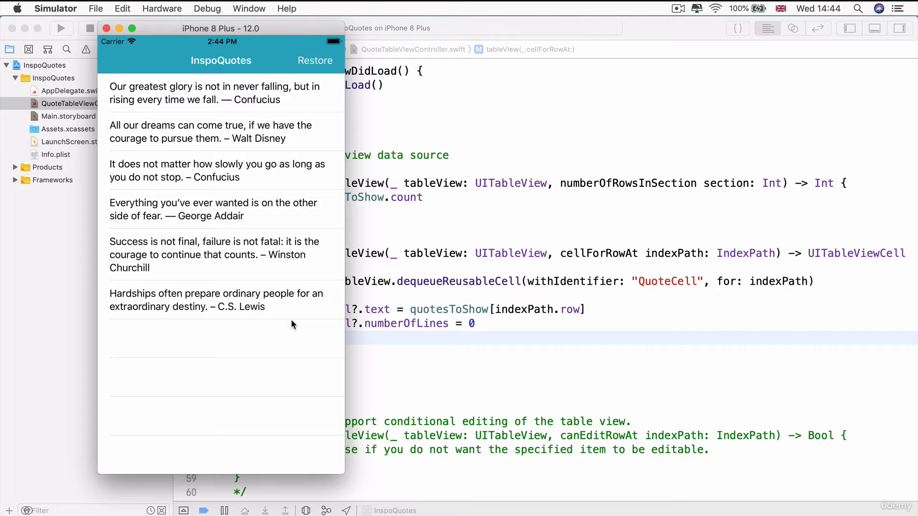
{"action": "mouse_move", "coordinate": [184, 342]}
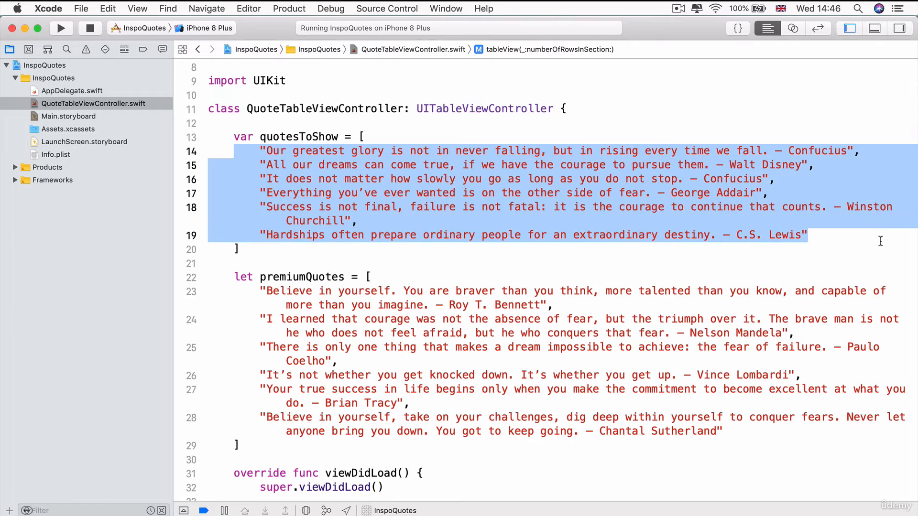
Return quotesToShow.count + 1 rows and wrap cell setup in if indexPath.row < quotesToShow.count, else
{"action": "scroll", "scroll_direction": "down", "scroll_amount": 3}
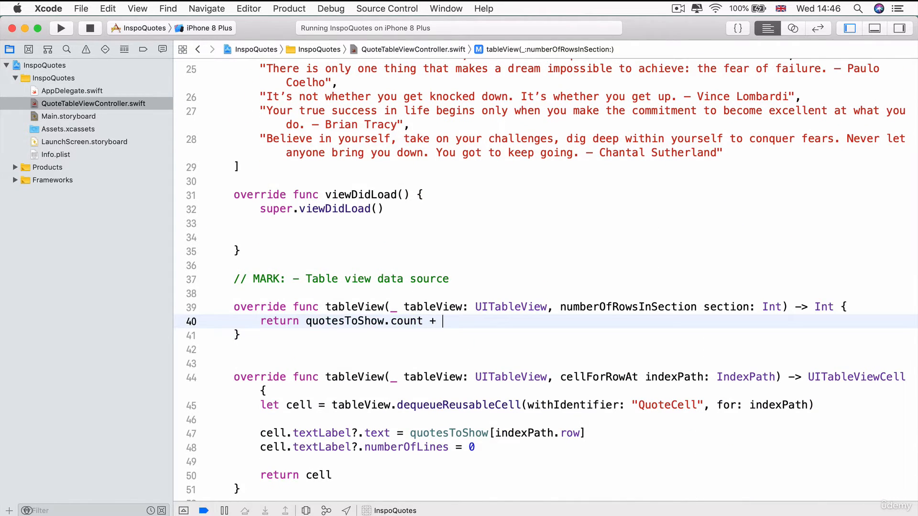
{"action": "type", "text": "1"}
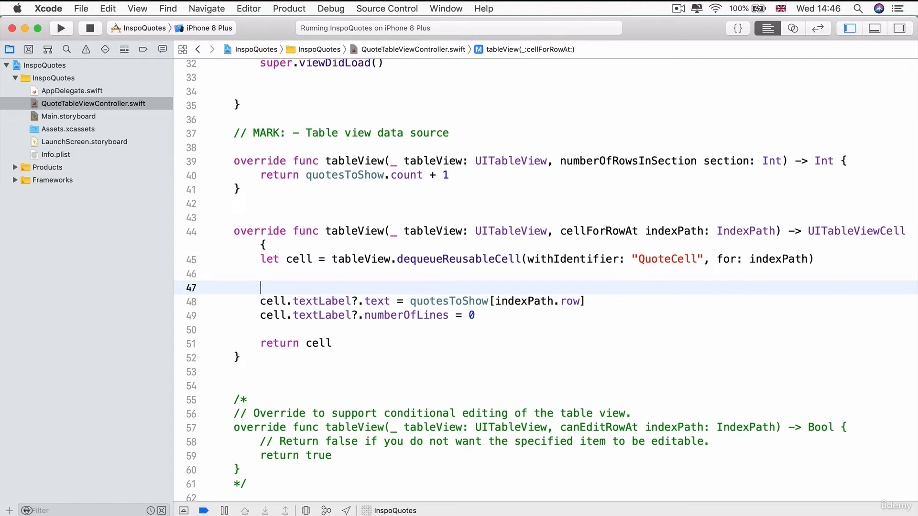
{"action": "type", "text": "if"}
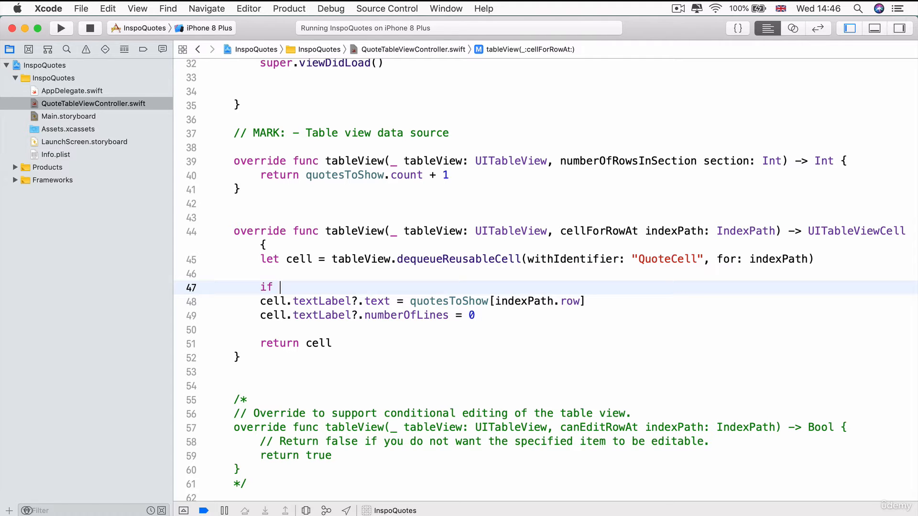
{"action": "type", "text": "indexPath.row"}
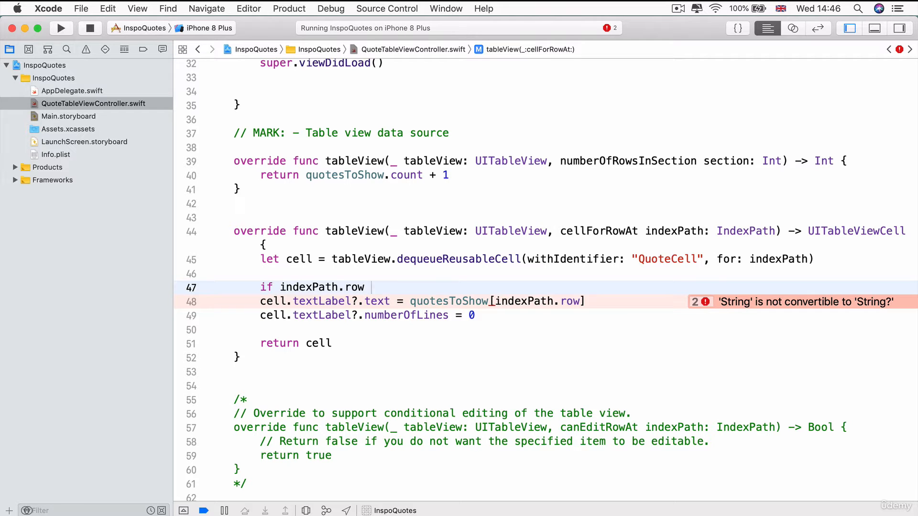
{"action": "type", "text": "_"}
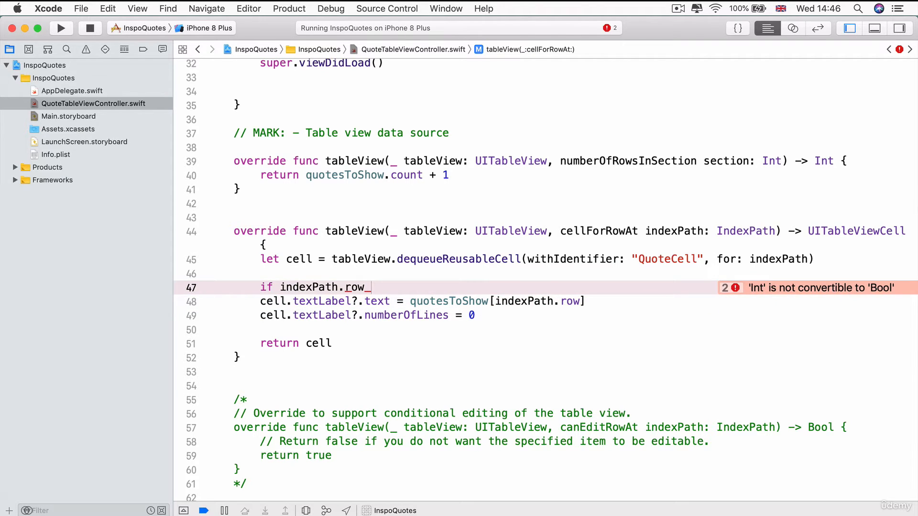
{"action": "type", "text": "<"}
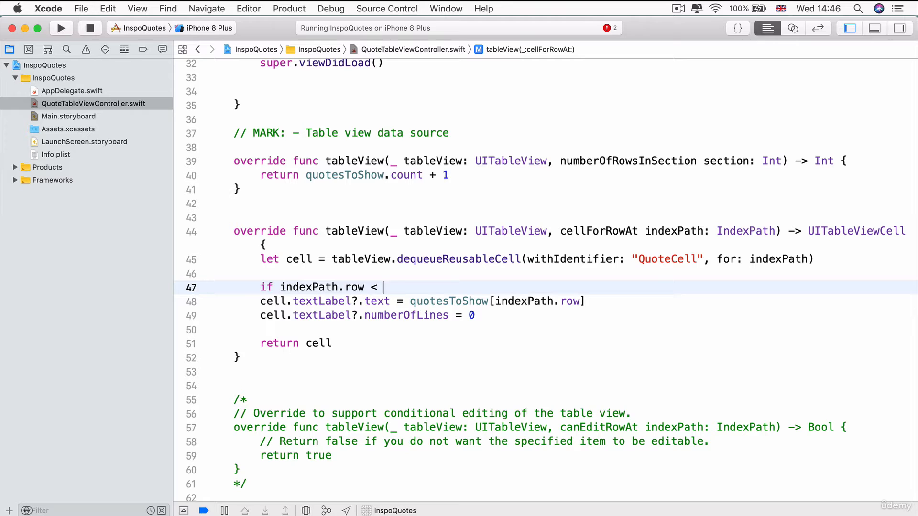
{"action": "type", "text": "quotesToShow."}
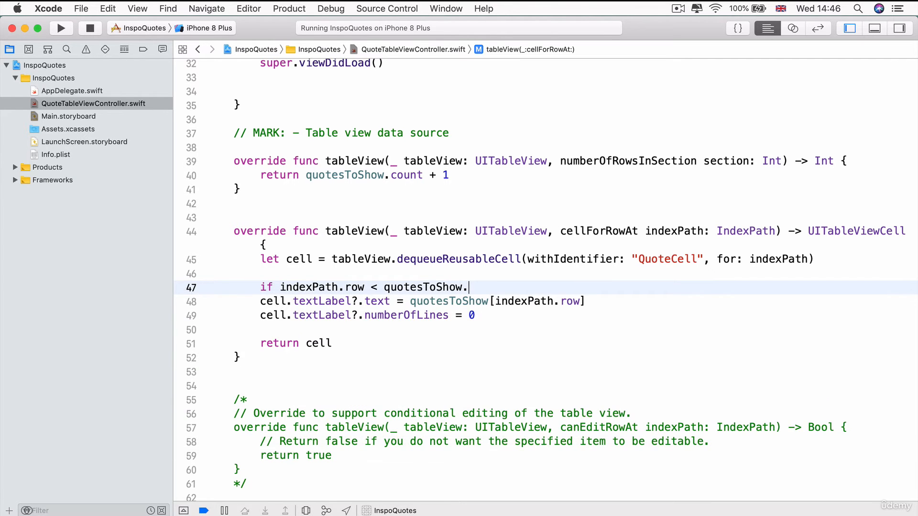
{"action": "type", "text": "count{"}
{"action": "left_click", "coordinate": [547, 329]}
{"action": "type", "text": "}"}
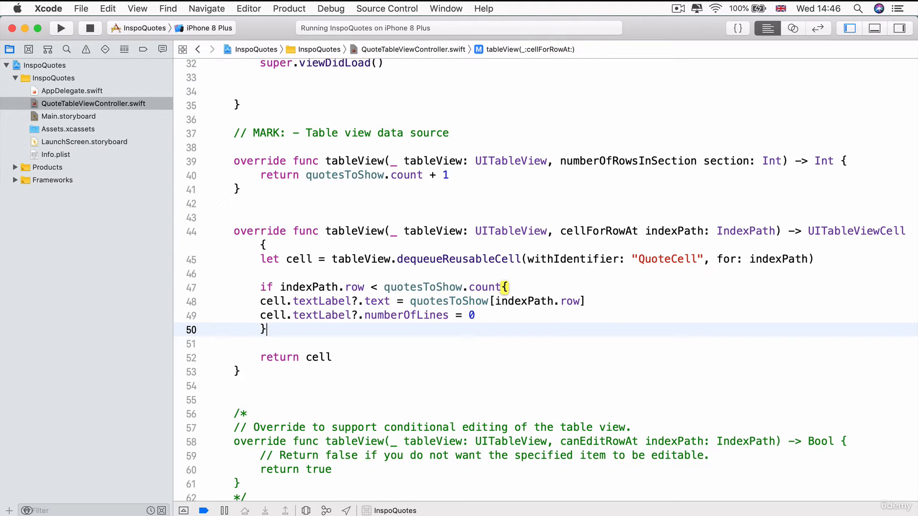
{"action": "key", "text": "Return"}
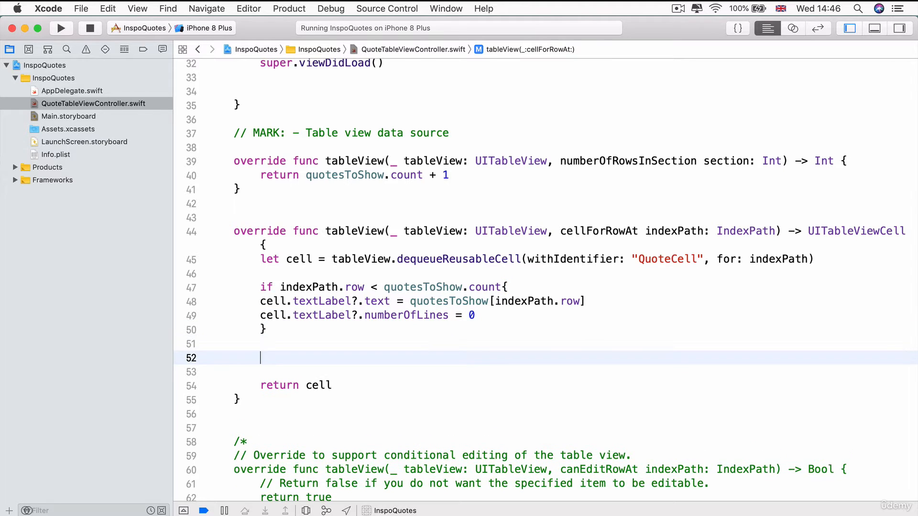
{"action": "key", "text": "Backspace"}
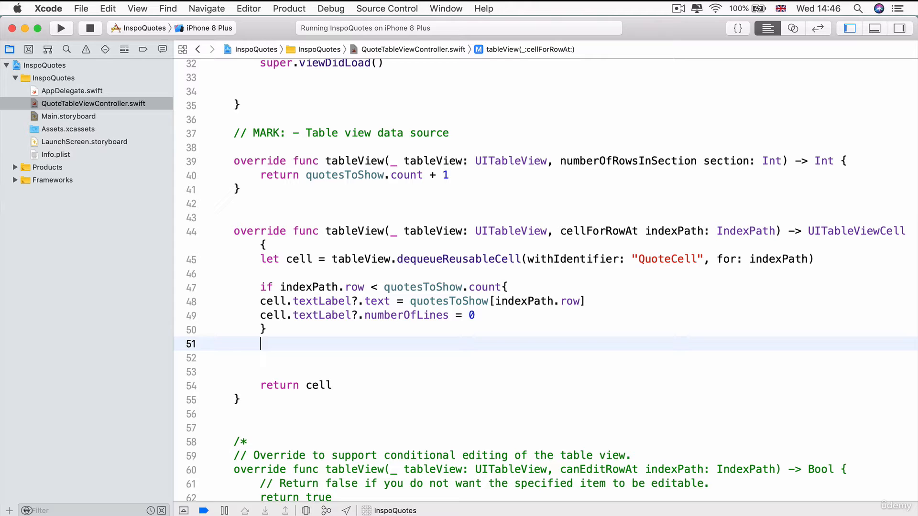
{"action": "type", "text": "else"}
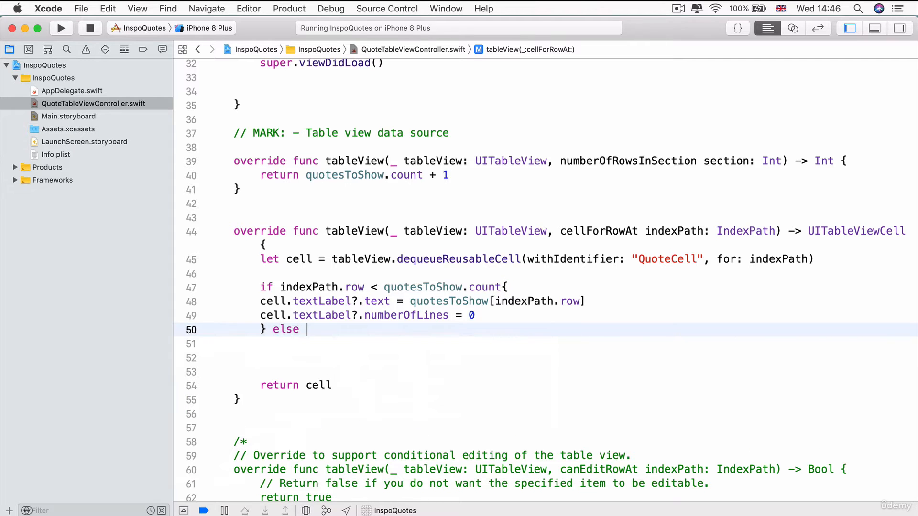
{"action": "type", "text": "{"}
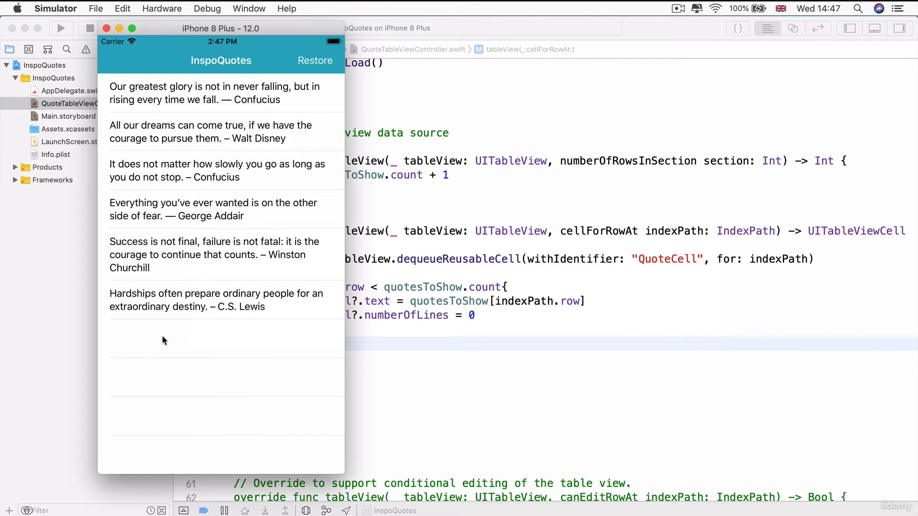
{"action": "mouse_move", "coordinate": [320, 135]}
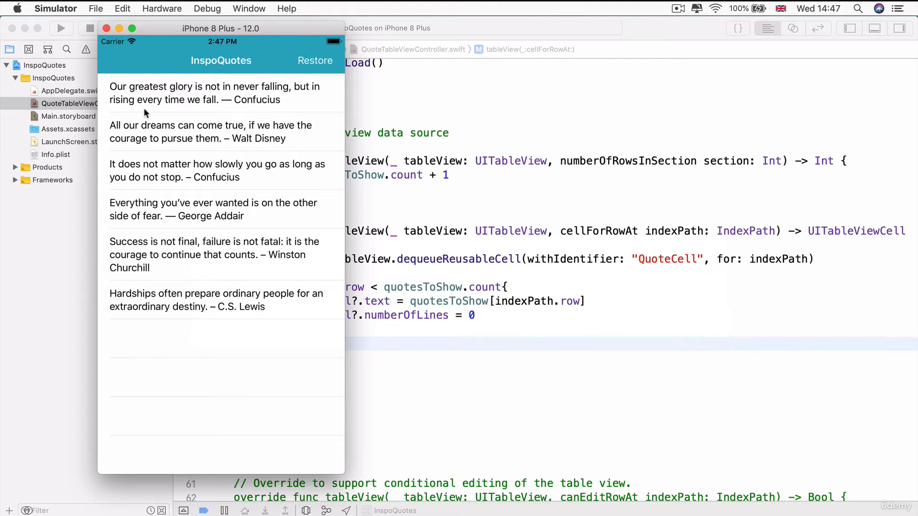
{"action": "mouse_move", "coordinate": [186, 302]}
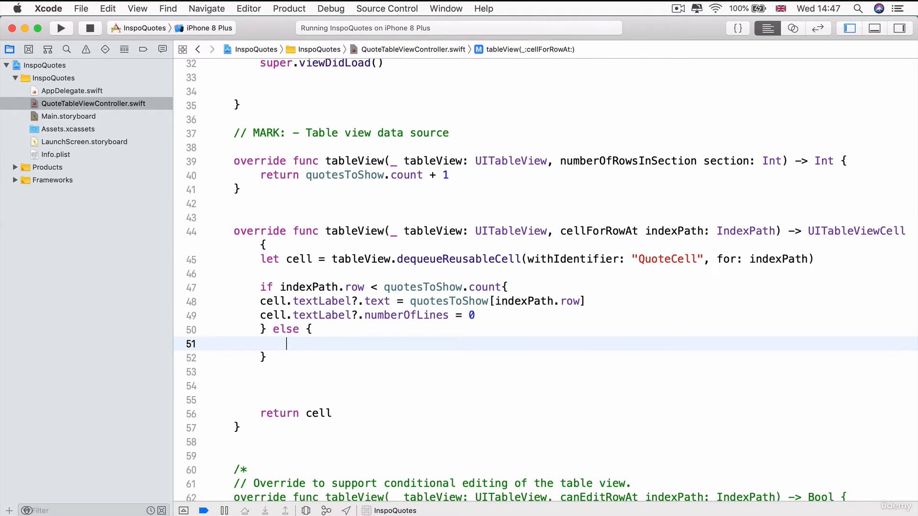
Set the else branch's cell text to "Get More Quotes"
{"action": "type", "text": "cell.textLabel?.text"}
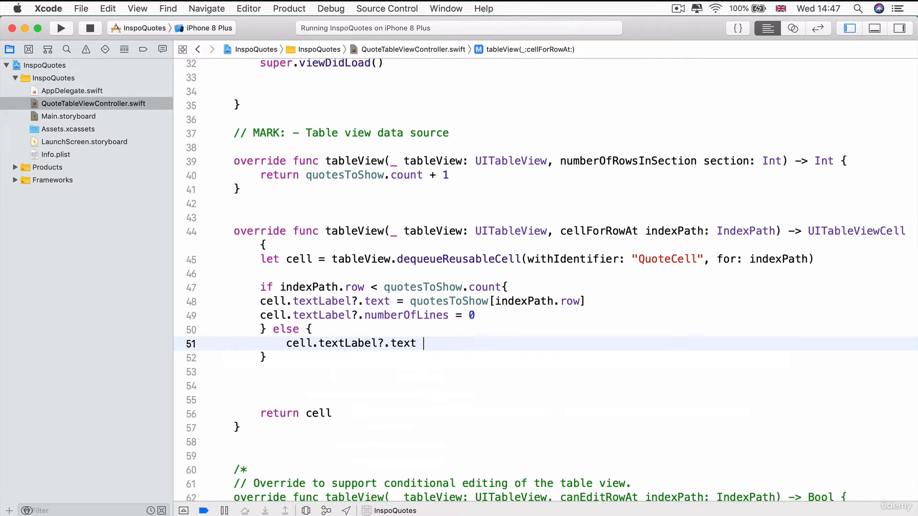
{"action": "type", "text": "= \""}
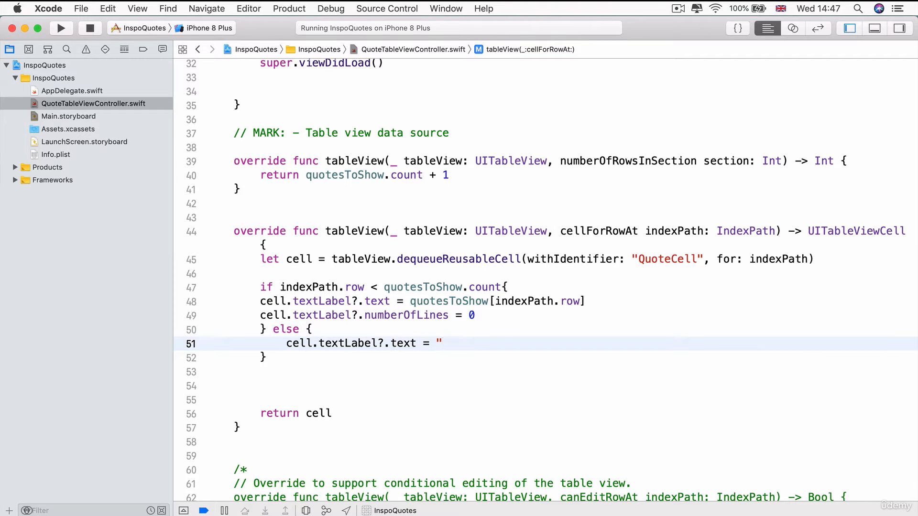
{"action": "type", "text": "Get More Q"}
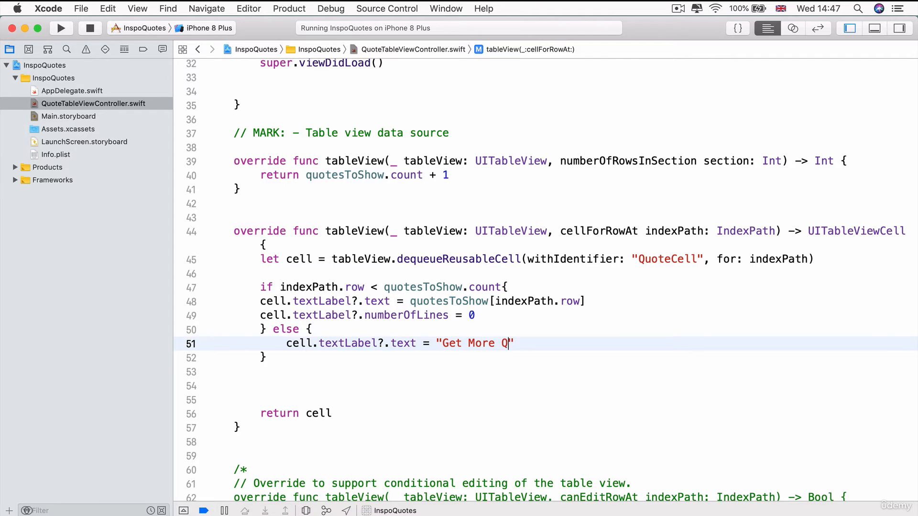
{"action": "type", "text": "uotes"}
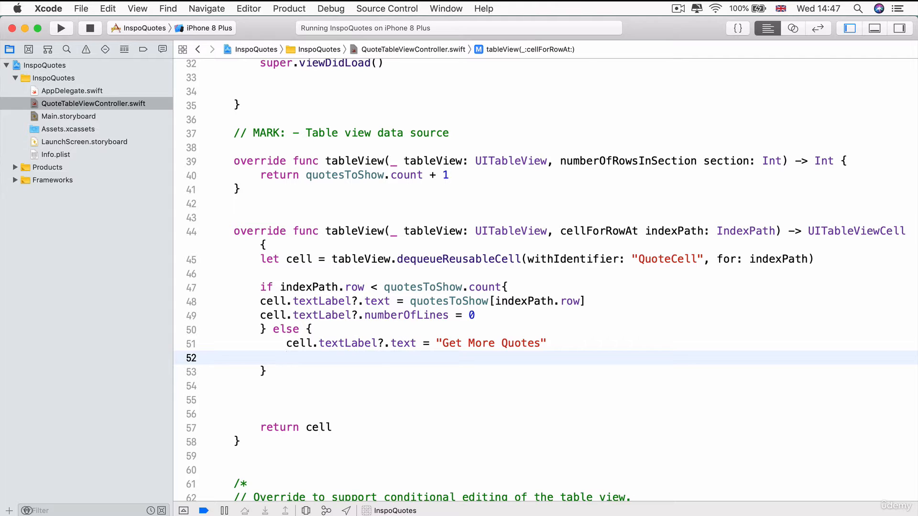
Begin assigning cell.textLabel.textColor a Color Literal
{"action": "type", "text": "cell.te"}
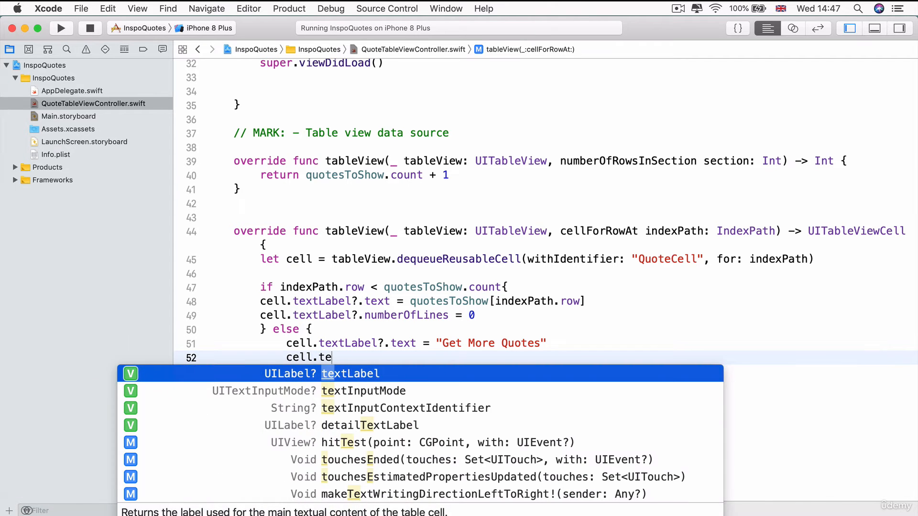
{"action": "type", "text": "xtLabel.textColor ="}
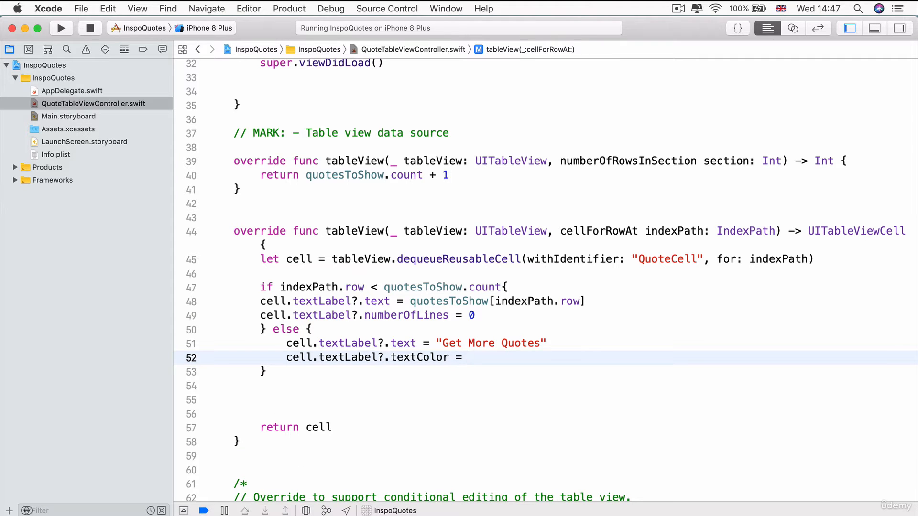
{"action": "type", "text": "color"}
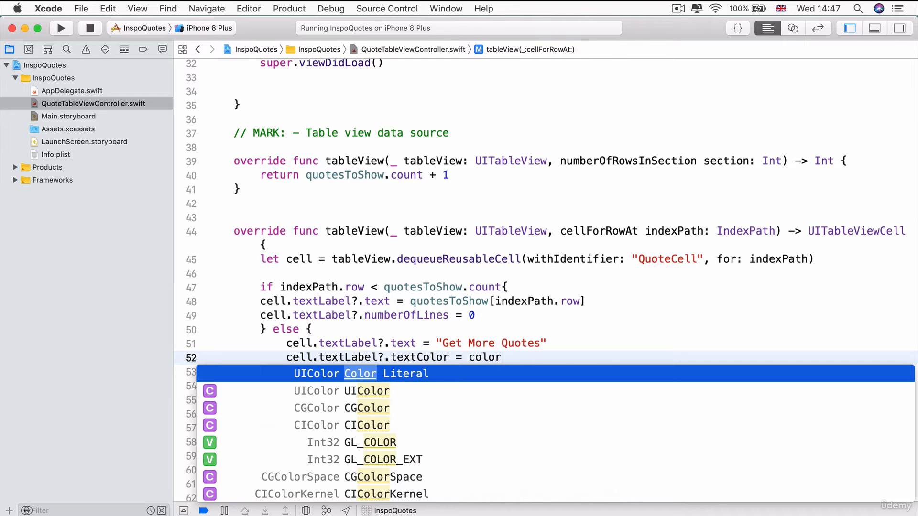
{"action": "mouse_move", "coordinate": [361, 380]}
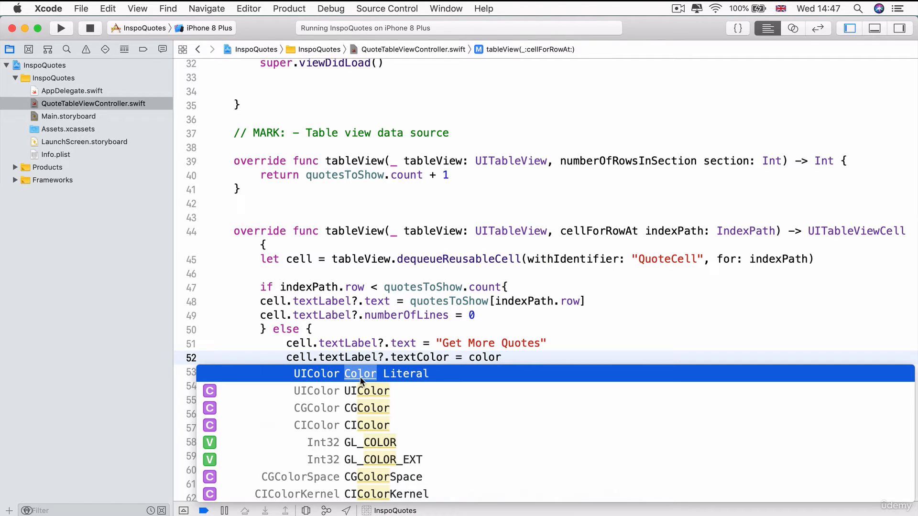
{"action": "mouse_move", "coordinate": [431, 375]}
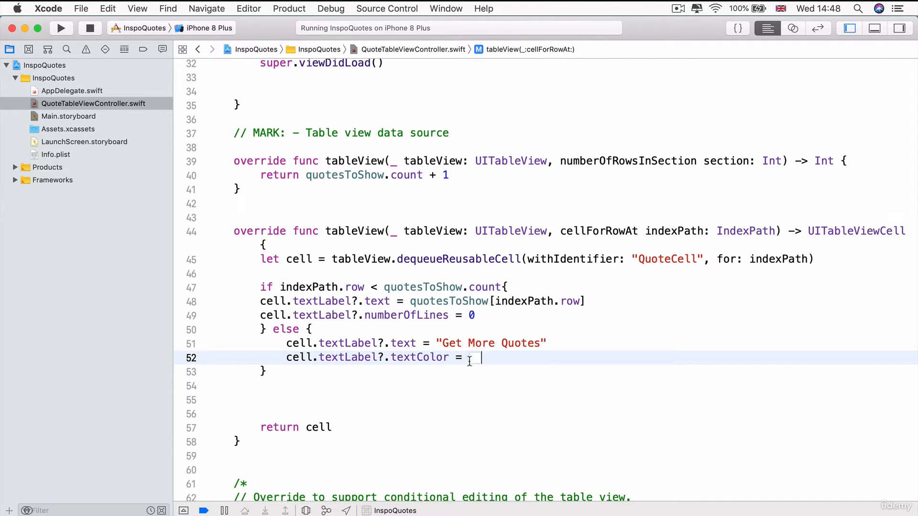
Set the Get More Quotes colour literal to the app's teal from Recently Used Colors
{"action": "left_click", "coordinate": [475, 357]}
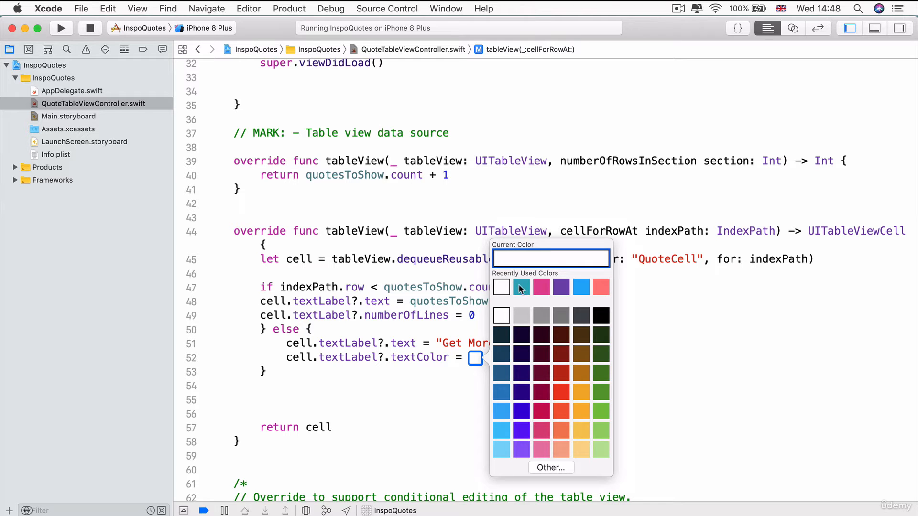
{"action": "left_click", "coordinate": [520, 286]}
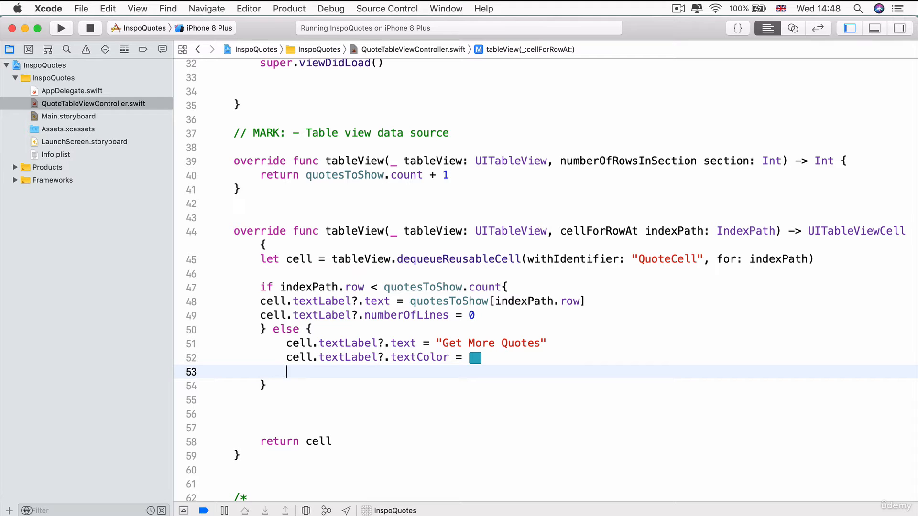
Set cell.accessoryType to .disclosureIndicator and rebuild the app
{"action": "type", "text": "cel"}
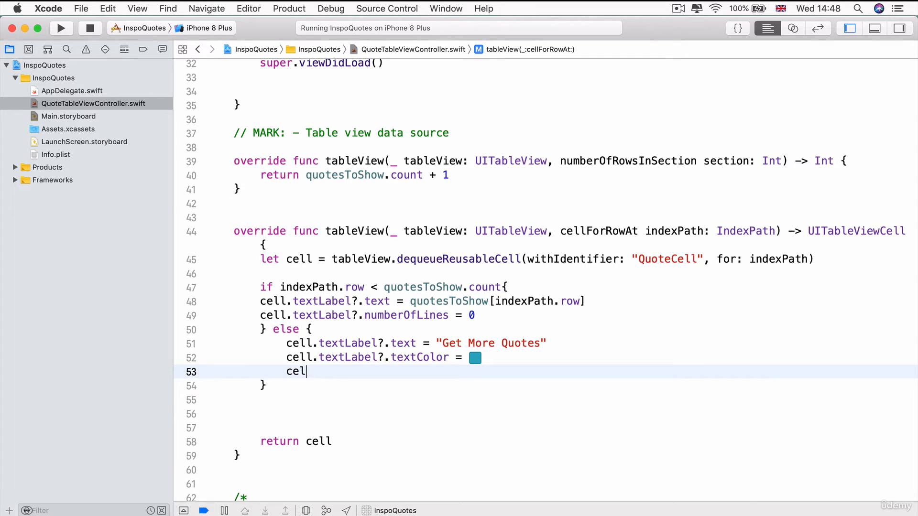
{"action": "type", "text": "l.accessoryType"}
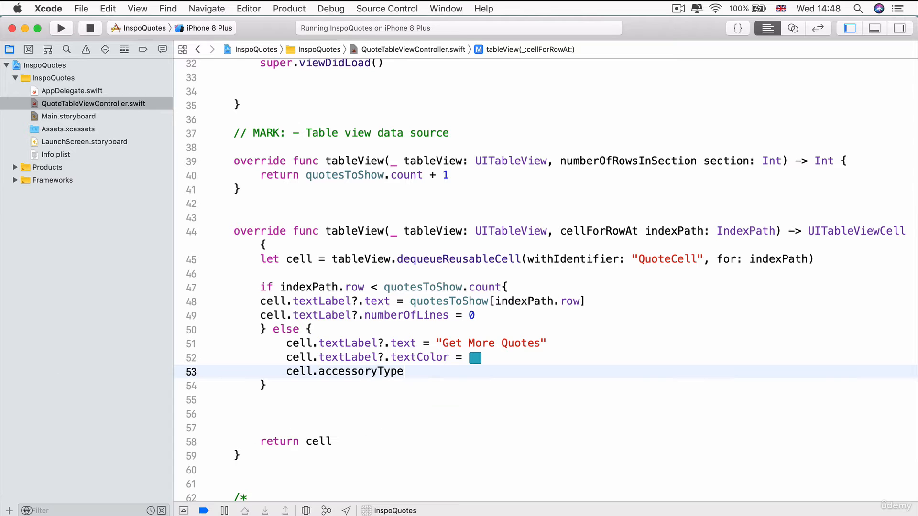
{"action": "type", "text": "= ."}
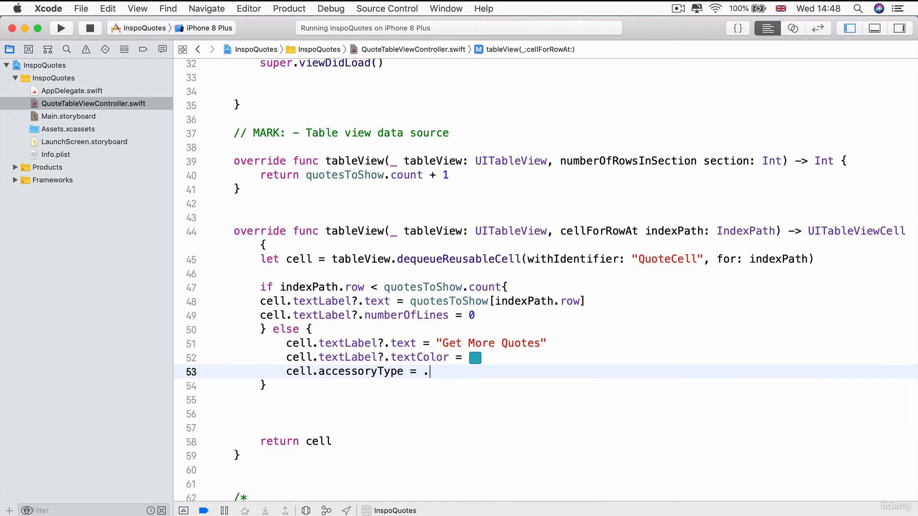
{"action": "type", "text": "de"}
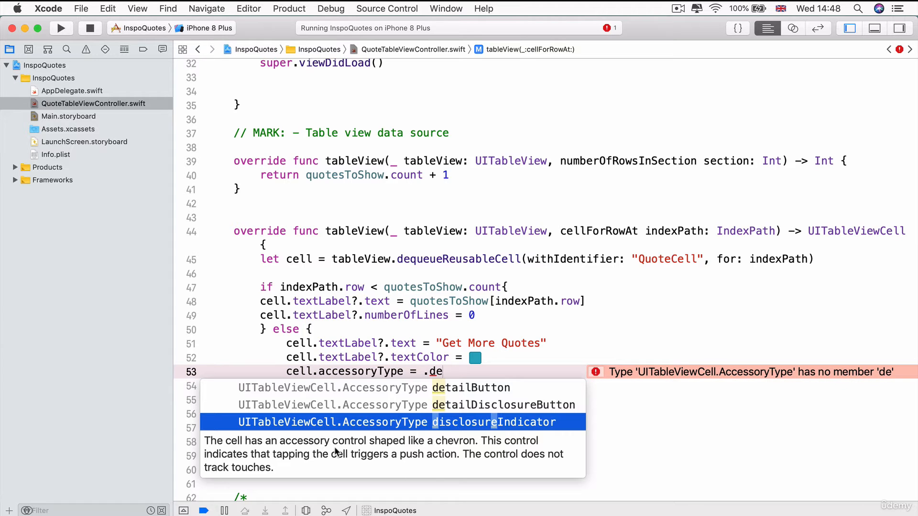
{"action": "mouse_move", "coordinate": [443, 451]}
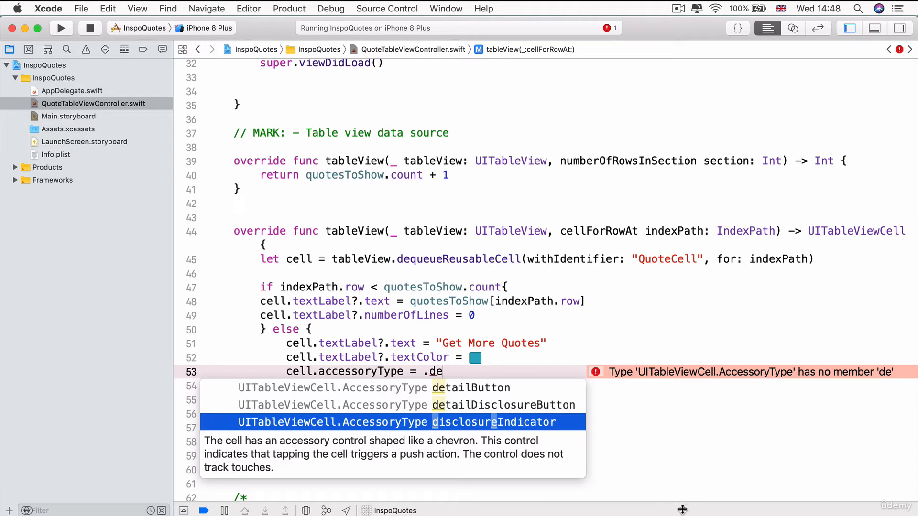
{"action": "mouse_move", "coordinate": [245, 460]}
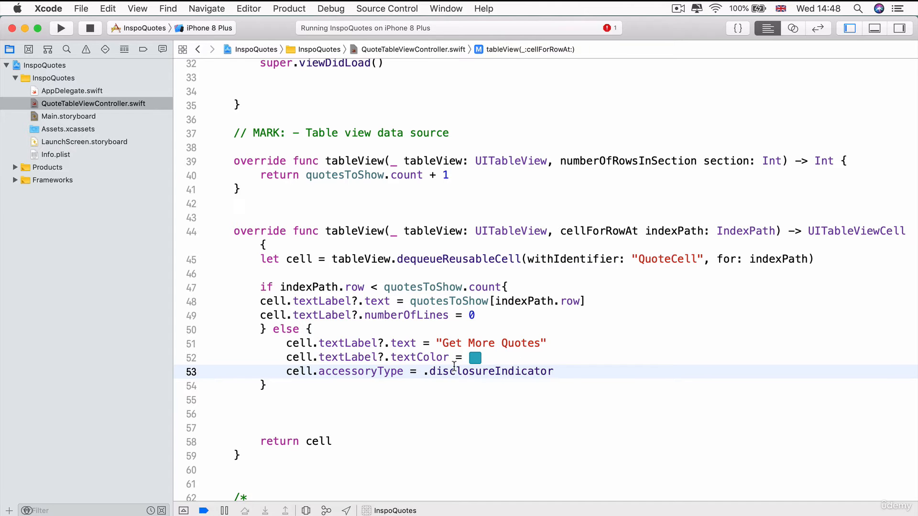
{"action": "mouse_move", "coordinate": [473, 379]}
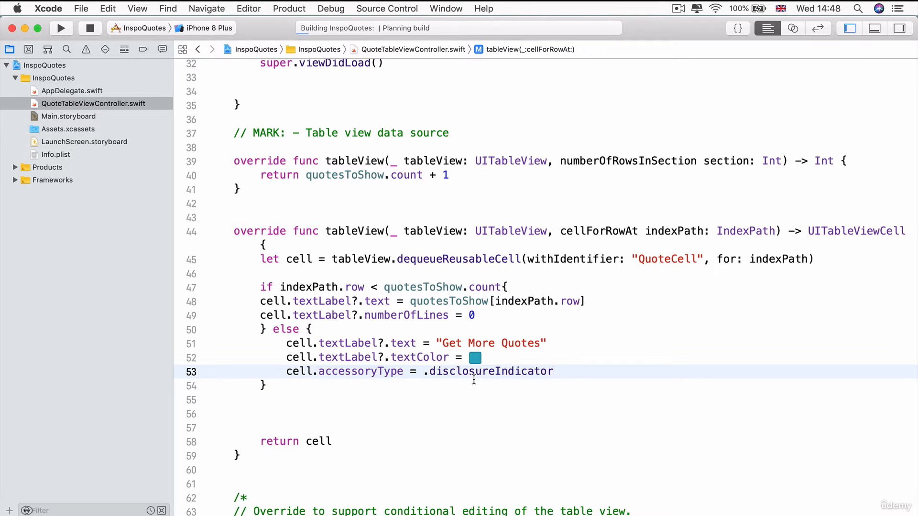
{"action": "left_click", "coordinate": [61, 28]}
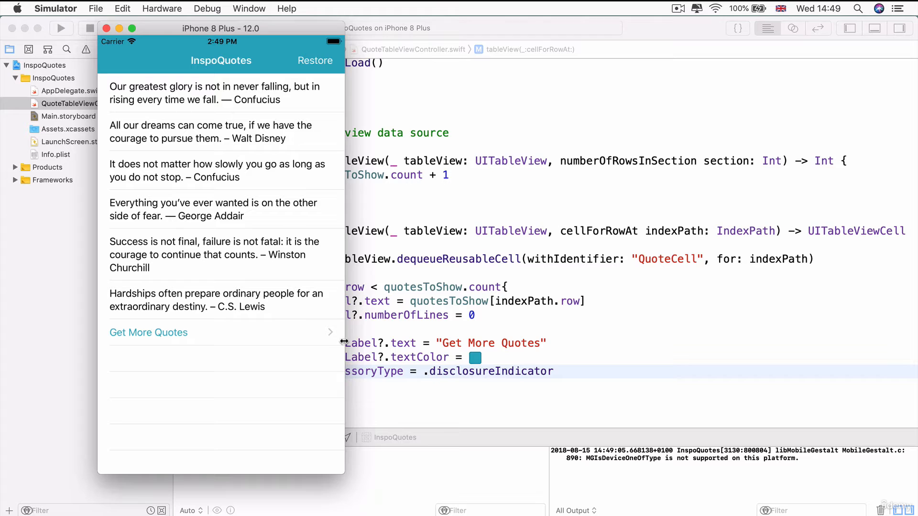
{"action": "mouse_move", "coordinate": [201, 336]}
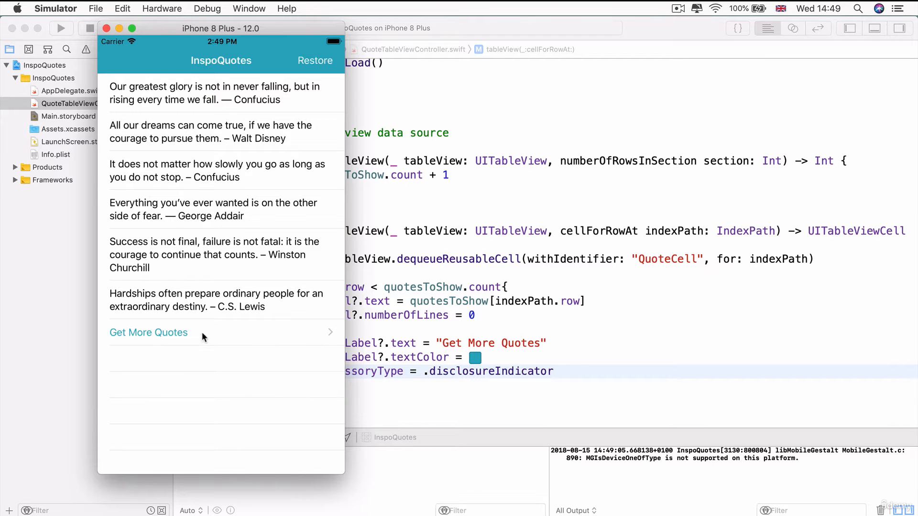
{"action": "mouse_move", "coordinate": [164, 343]}
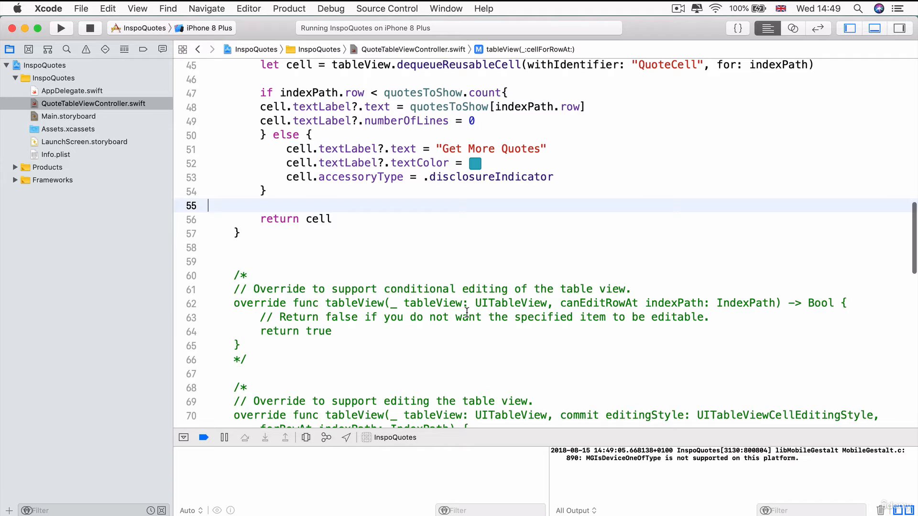
Add a "// MARK: - Table view delegate methods" comment below cellForRowAt
{"action": "scroll", "scroll_direction": "down", "scroll_amount": 3}
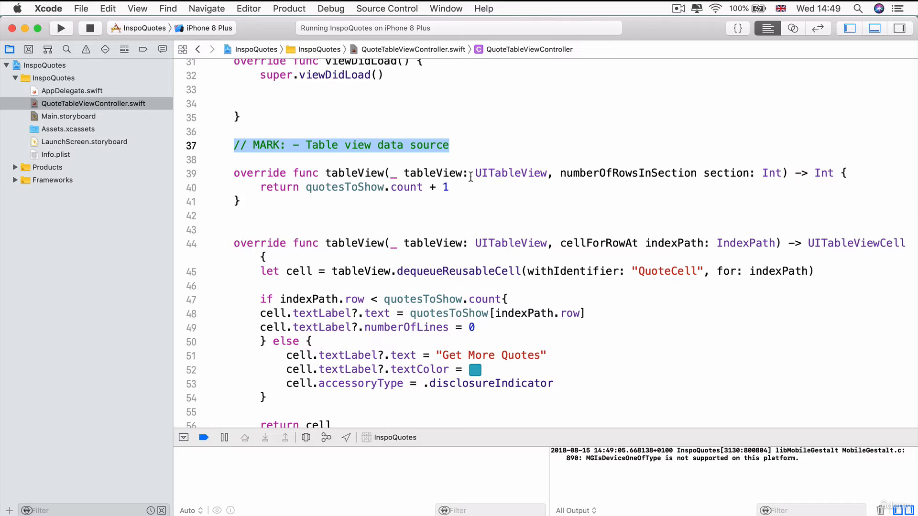
{"action": "scroll", "scroll_direction": "down", "scroll_amount": 3}
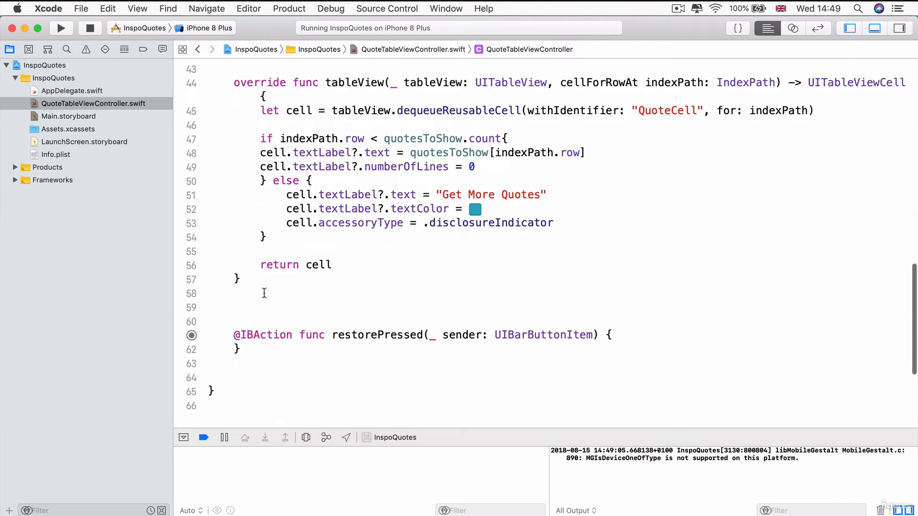
{"action": "type", "text": "// MARK: - Table view data source"}
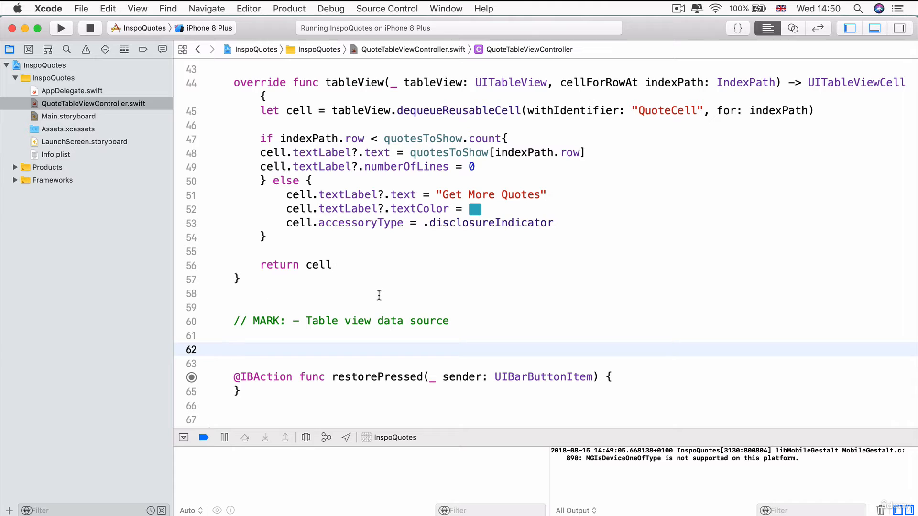
{"action": "double_click", "coordinate": [389, 320]}
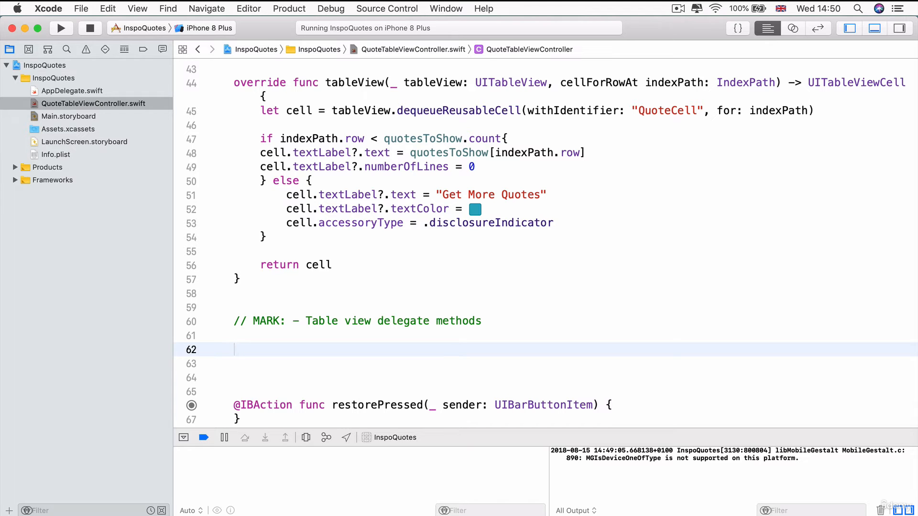
Insert the tableView didSelectRowAt stub from autocomplete and inspect its override error
{"action": "left_click", "coordinate": [235, 350]}
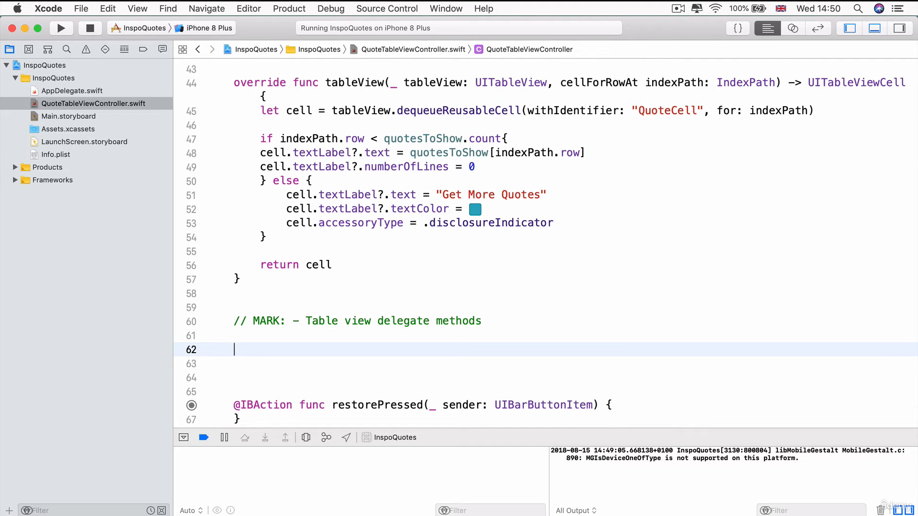
{"action": "type", "text": "tabl"}
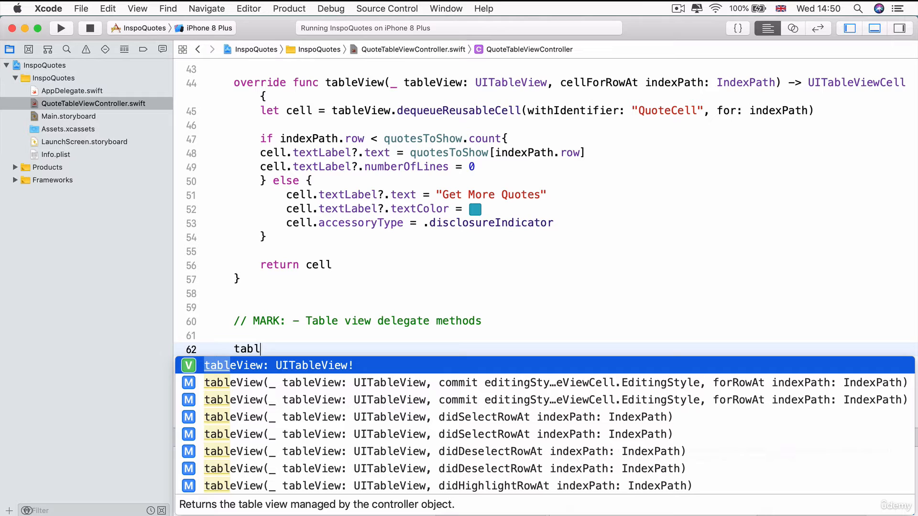
{"action": "type", "text": "e"}
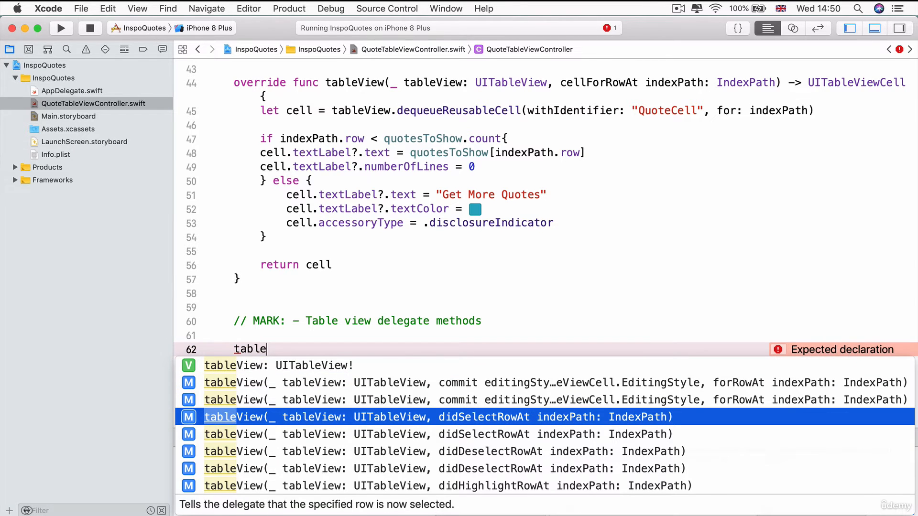
{"action": "type", "text": "view"}
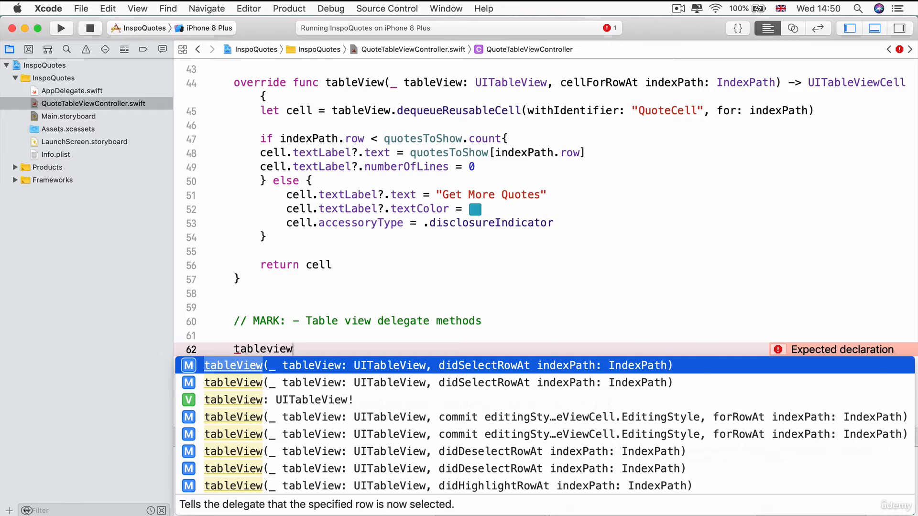
{"action": "key", "text": "Down"}
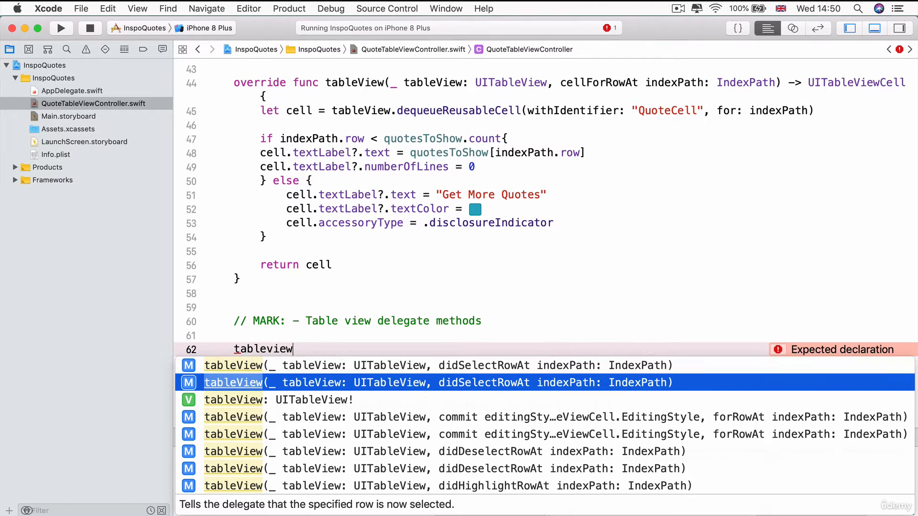
{"action": "key", "text": "Up"}
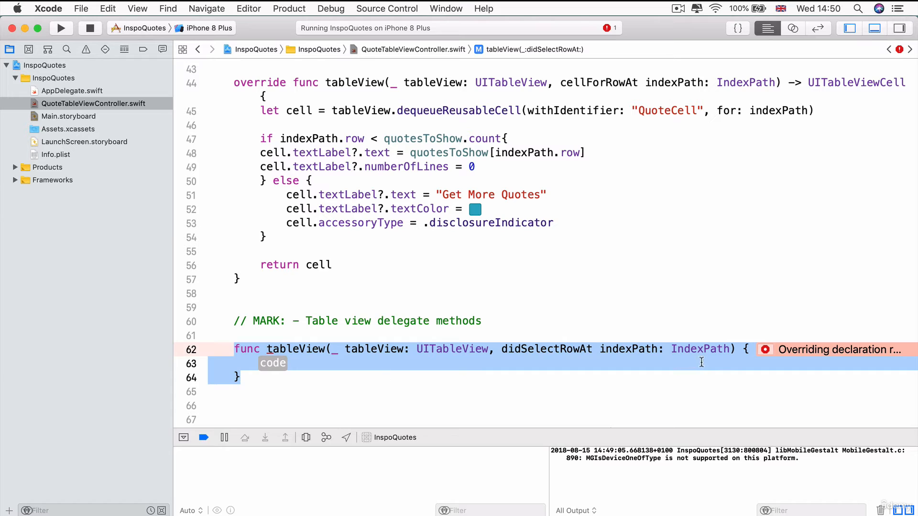
{"action": "left_click", "coordinate": [766, 350]}
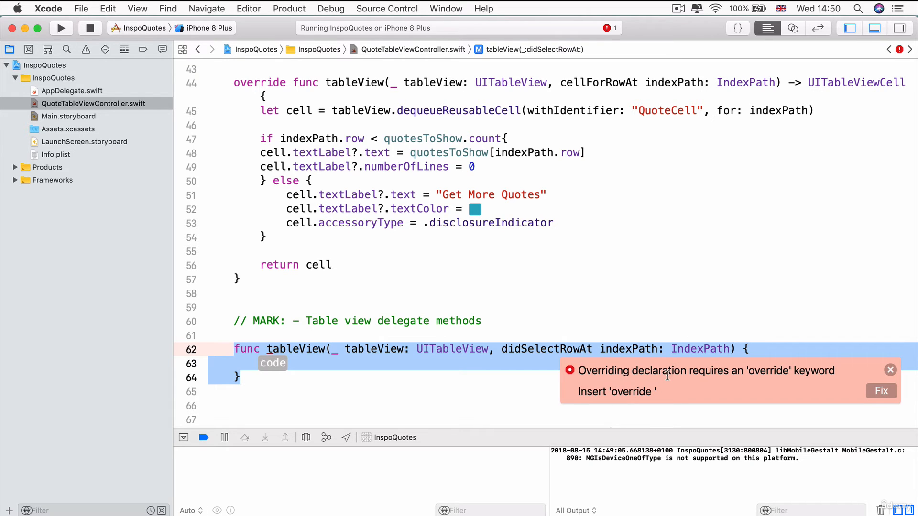
{"action": "mouse_move", "coordinate": [800, 358]}
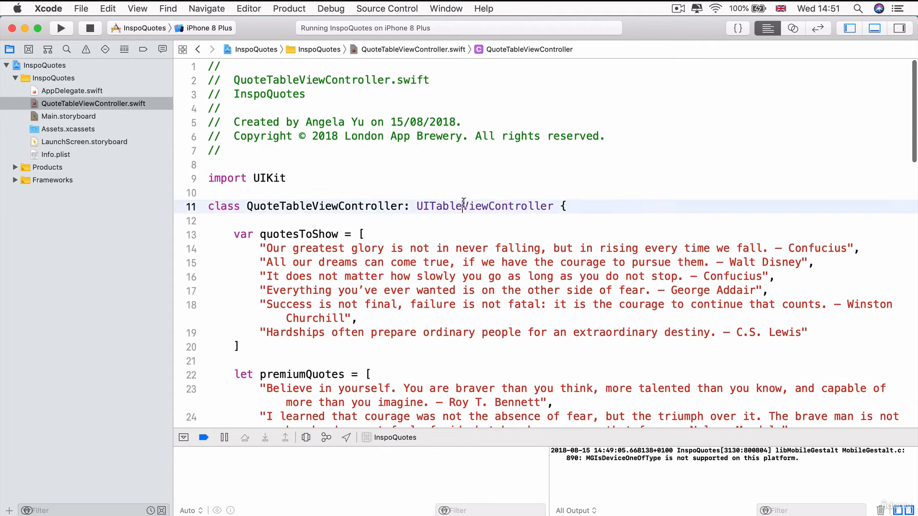
{"action": "double_click", "coordinate": [484, 206]}
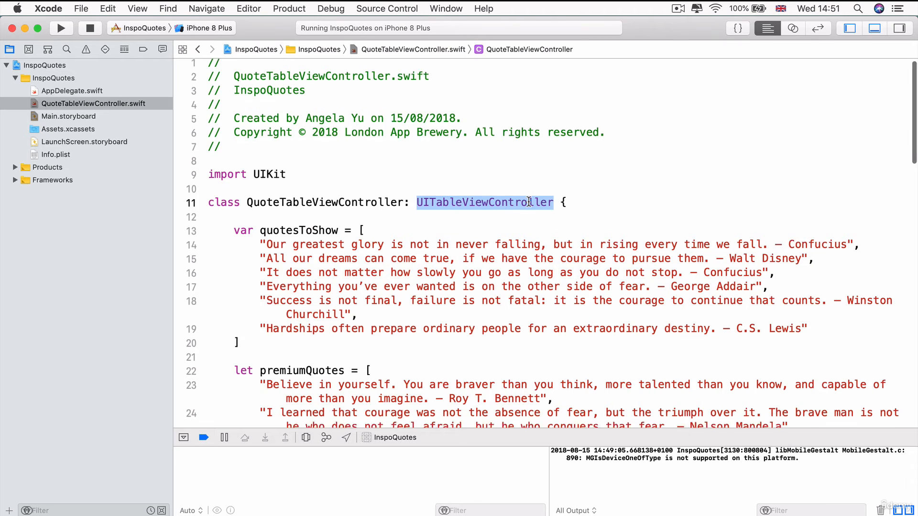
{"action": "scroll", "scroll_direction": "down", "scroll_amount": 3}
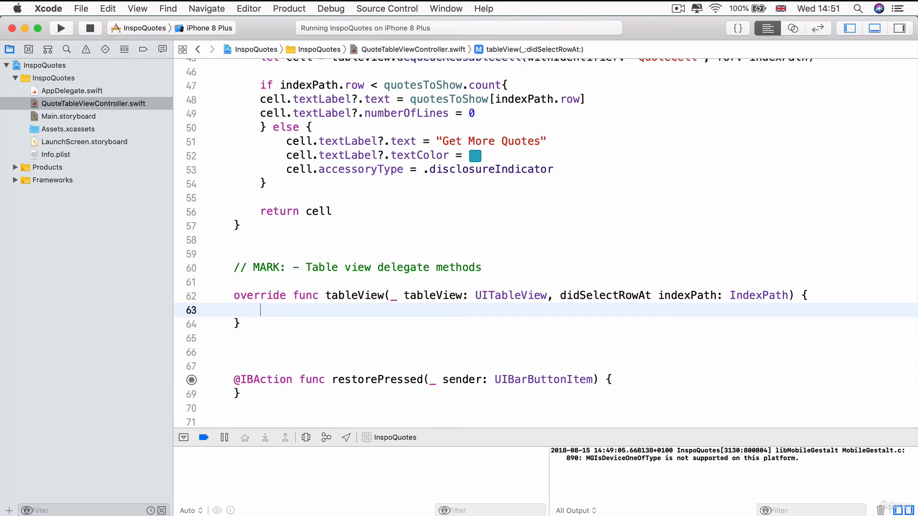
Add an if indexPath.row == quotesToShow.count block in didSelectRowAt
{"action": "type", "text": "if"}
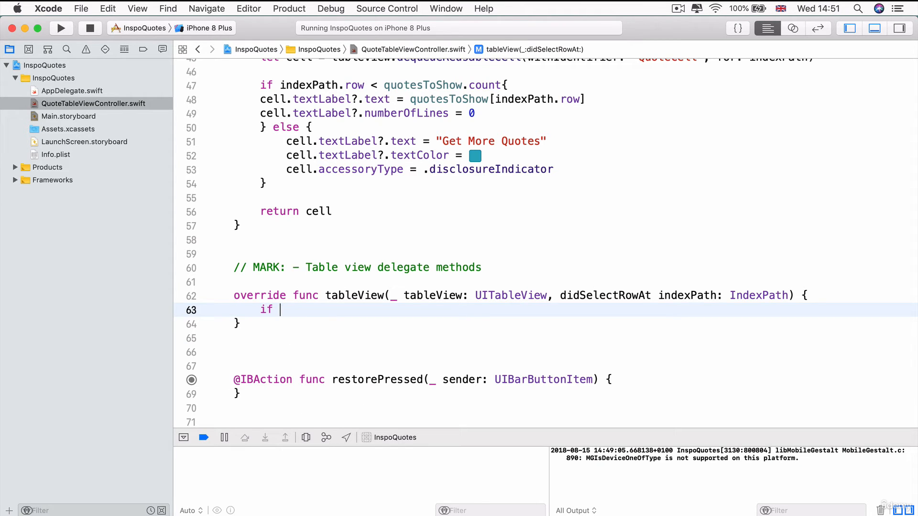
{"action": "type", "text": "indexPath"}
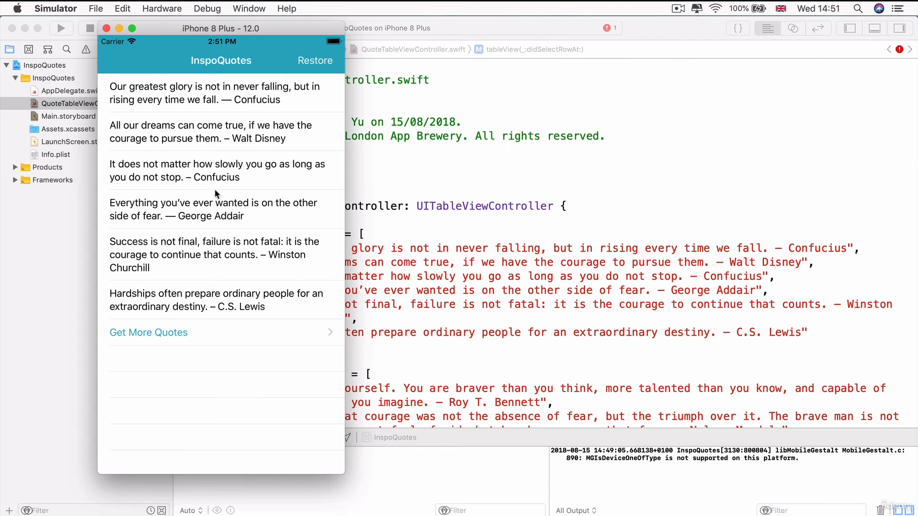
{"action": "mouse_move", "coordinate": [501, 228]}
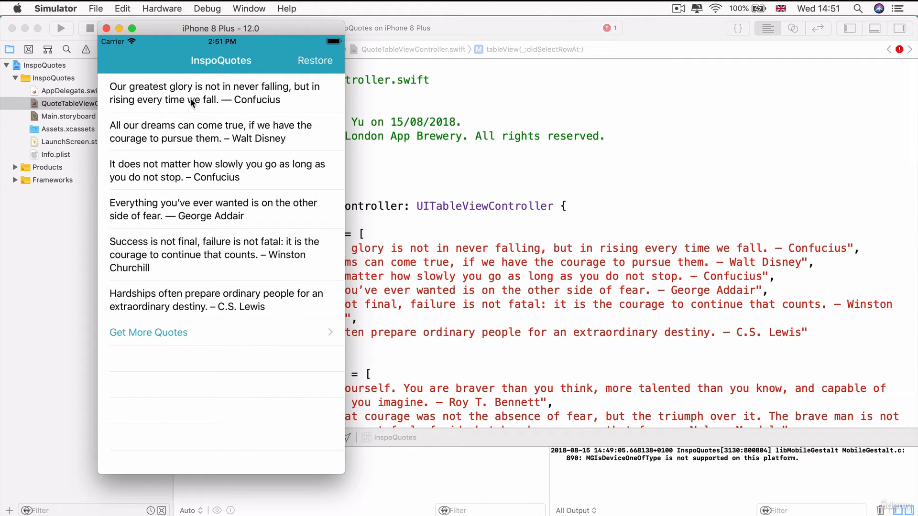
{"action": "mouse_move", "coordinate": [271, 295]}
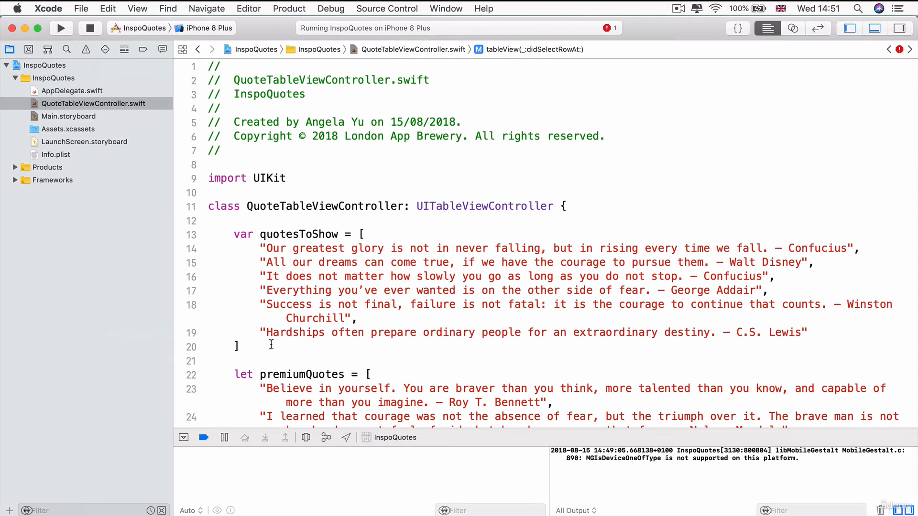
{"action": "left_click", "coordinate": [253, 235]}
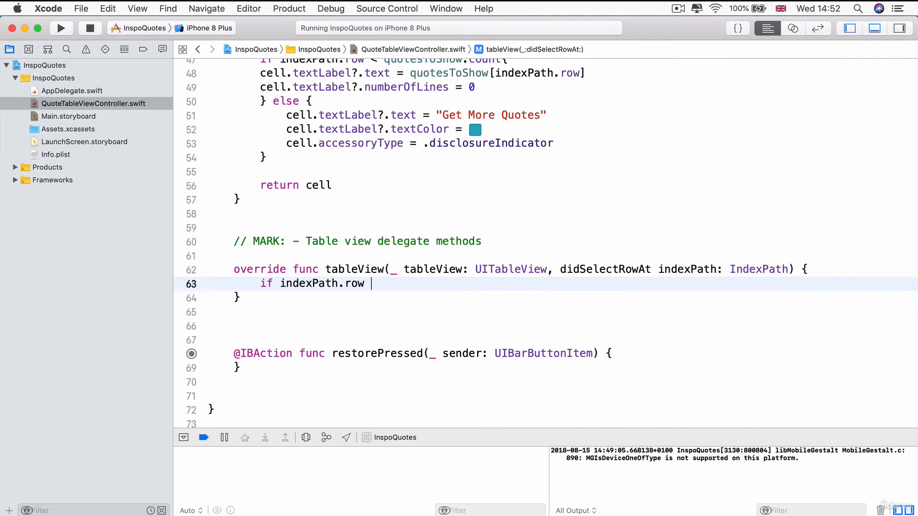
{"action": "type", "text": "=="}
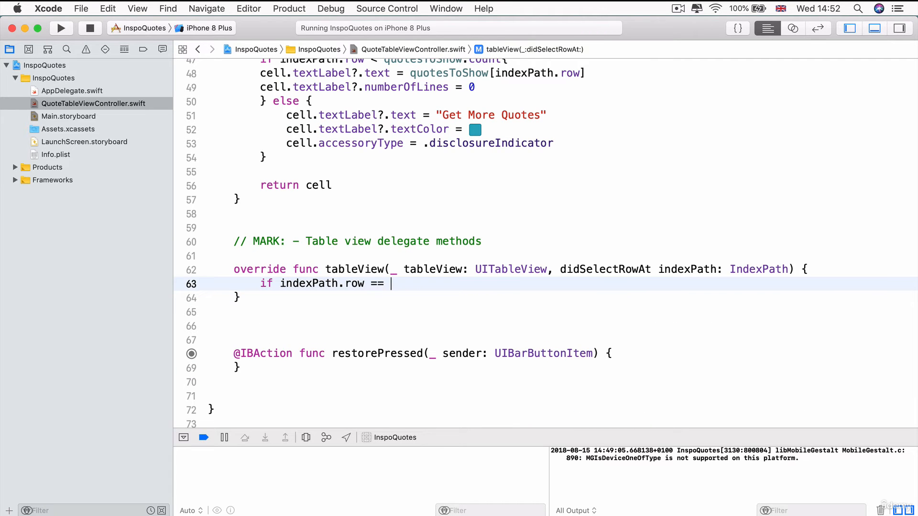
{"action": "type", "text": "quotesToShow."}
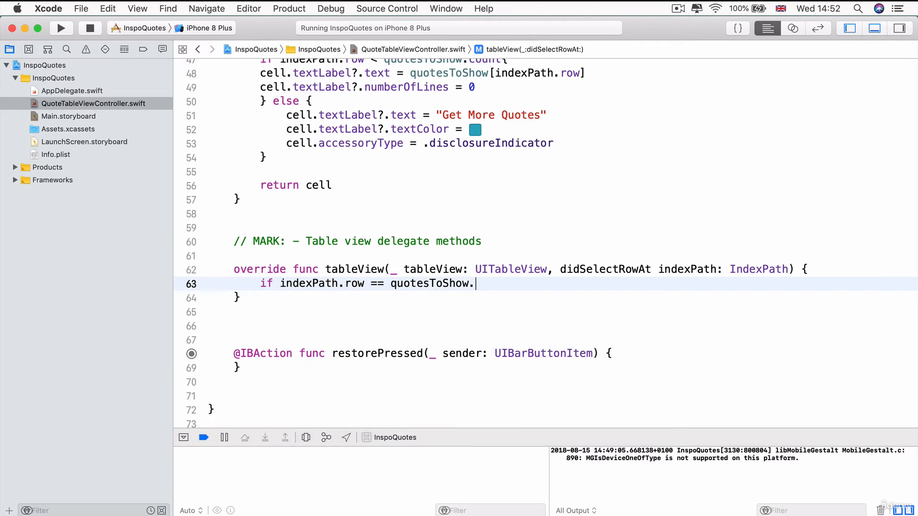
{"action": "type", "text": "count {"}
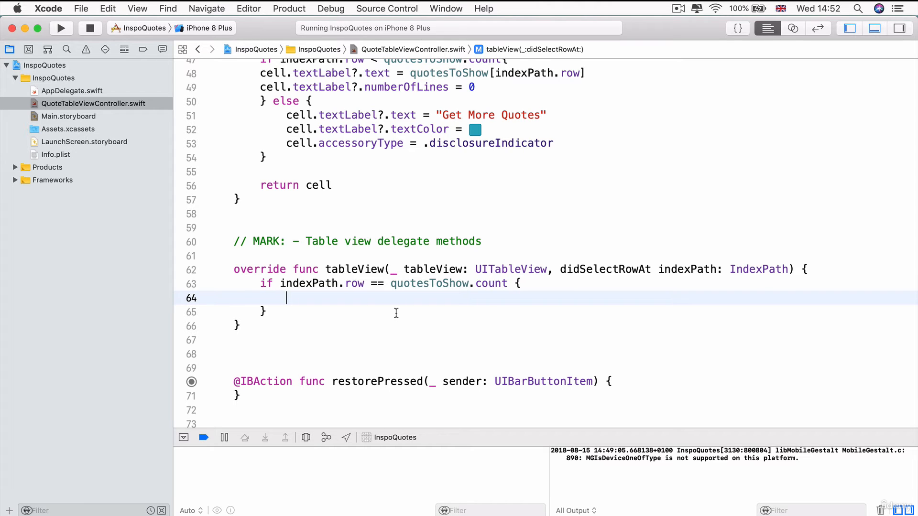
Print "Buy quotes clicked" inside that if block
{"action": "type", "text": "print(\"items: Any..."}
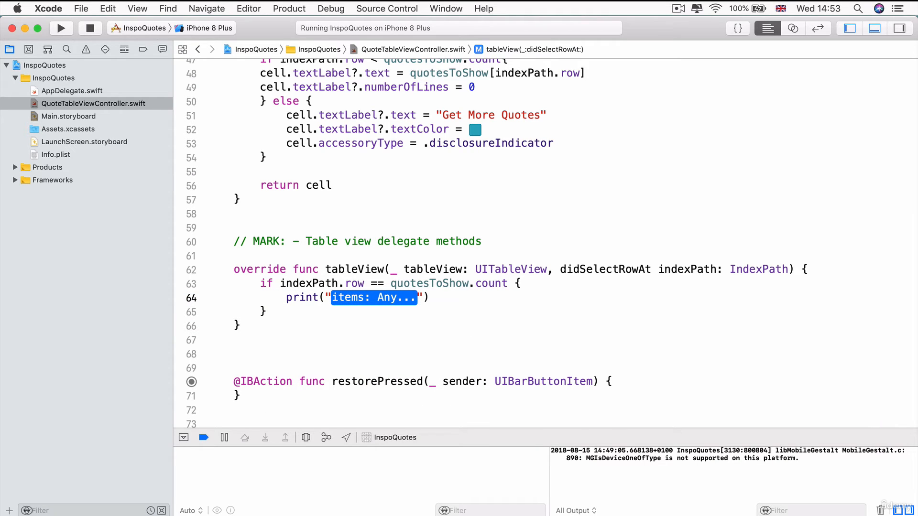
{"action": "type", "text": "Buy quotes"}
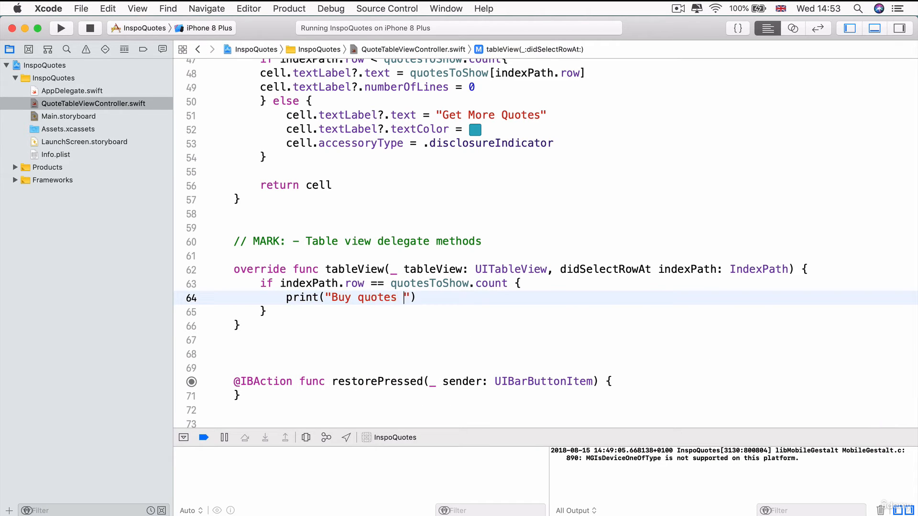
{"action": "type", "text": "clicked"}
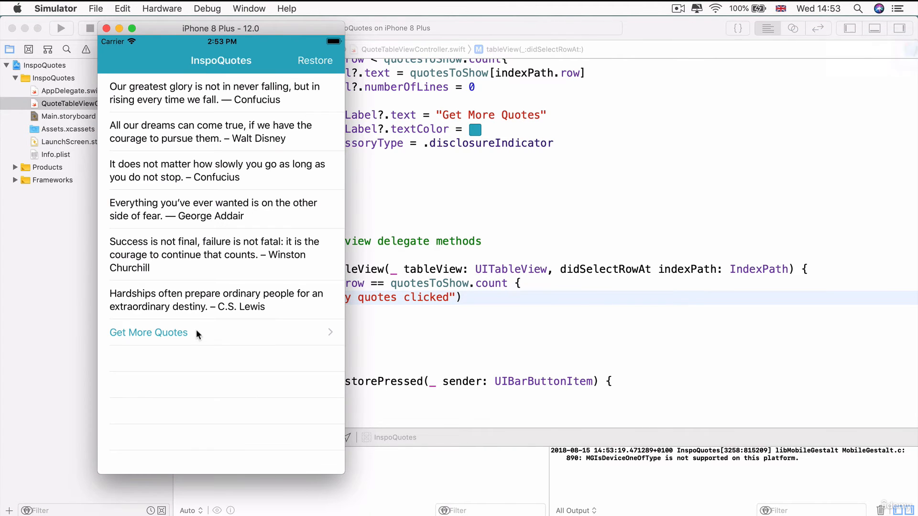
Tap Get More Quotes in the Simulator, then select the print line in Xcode
{"action": "left_click", "coordinate": [148, 333]}
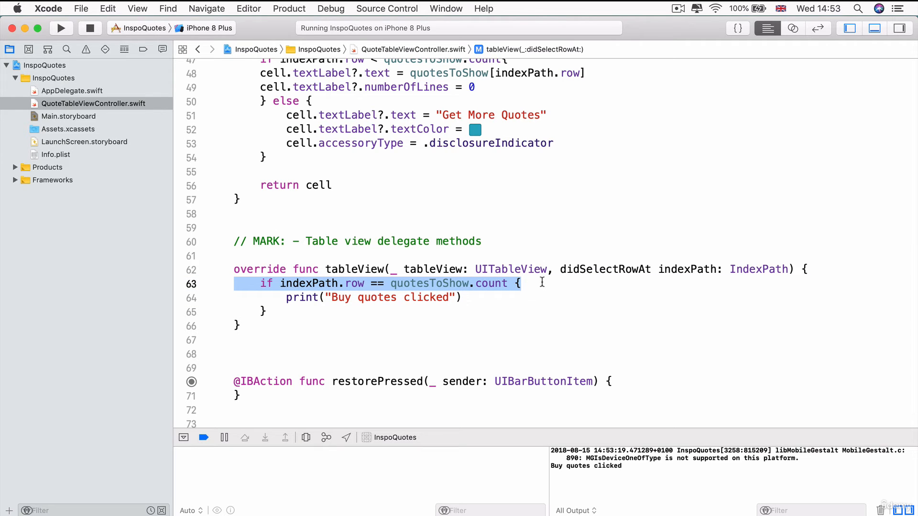
{"action": "mouse_move", "coordinate": [430, 283]}
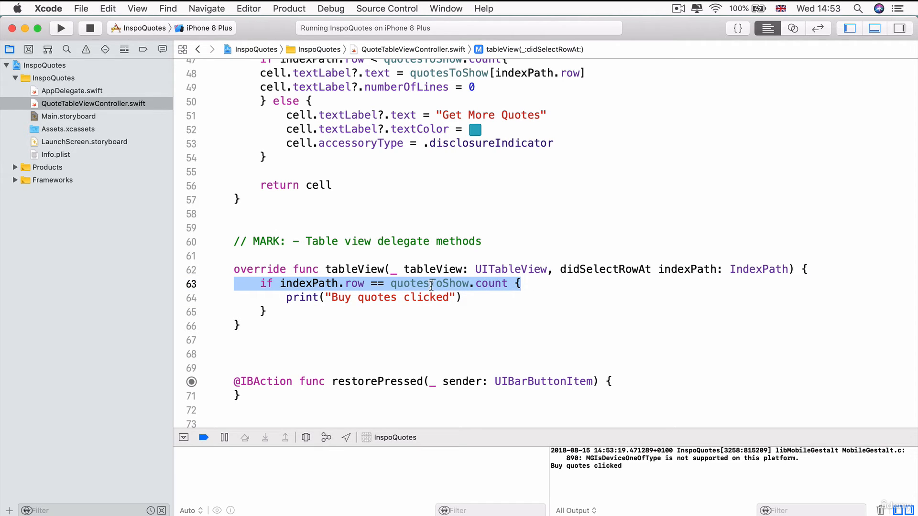
{"action": "double_click", "coordinate": [491, 284]}
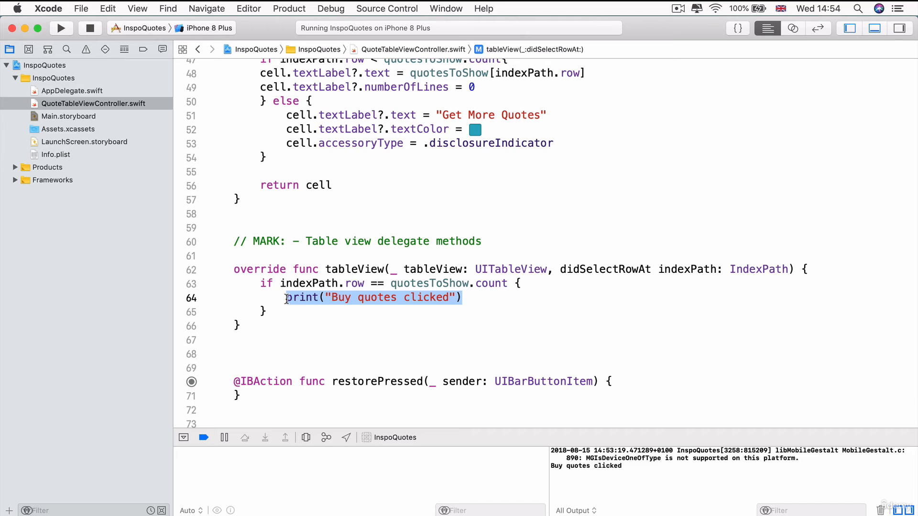
Replace the print statement with a buyPremiumQuotes() call
{"action": "key", "text": "Delete"}
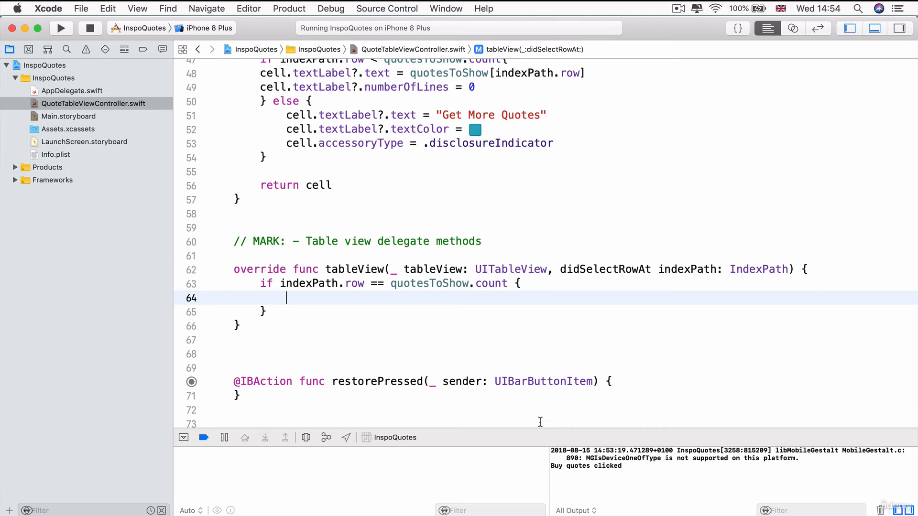
{"action": "type", "text": "buyPre"}
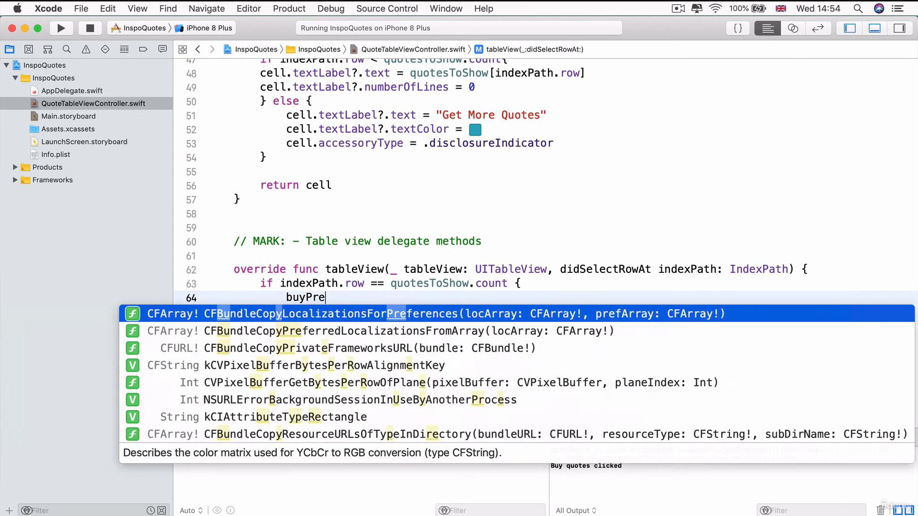
{"action": "type", "text": "PremiumQuotes"}
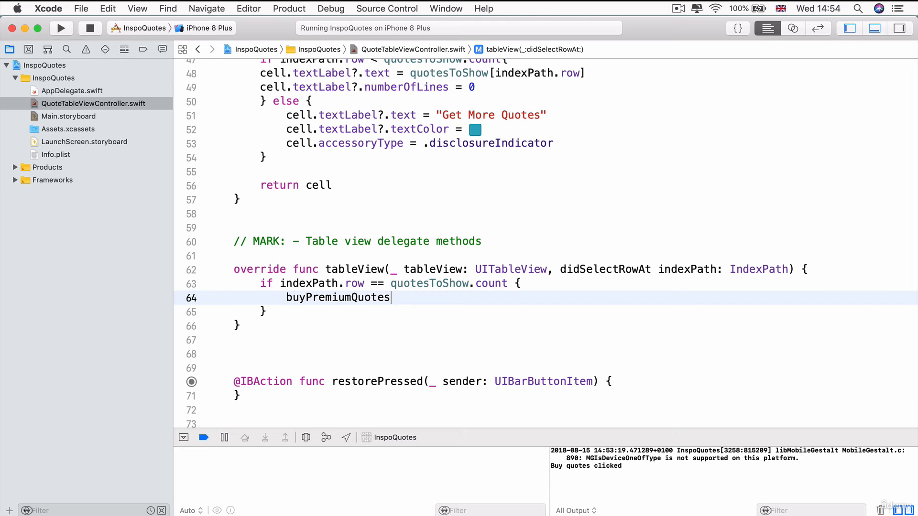
{"action": "type", "text": "()"}
{"action": "left_click", "coordinate": [562, 354]}
{"action": "type", "text": "//"}
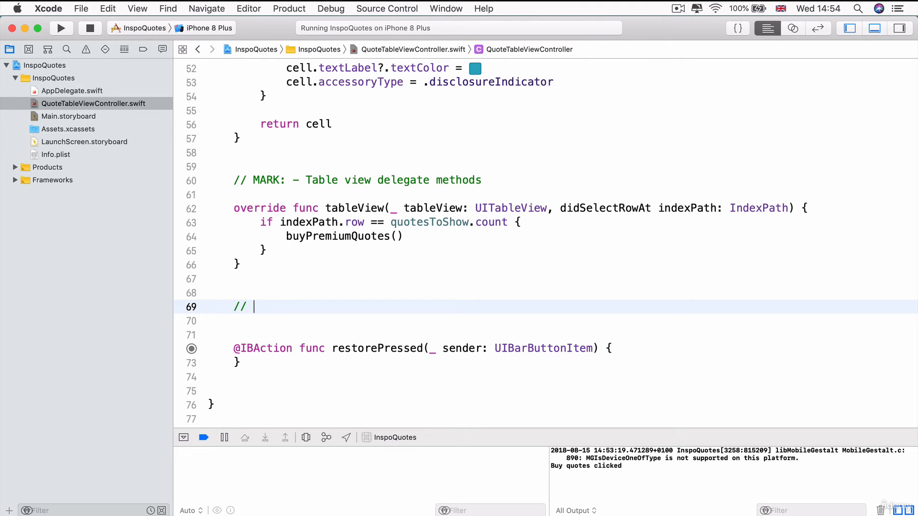
Add an In-App Purchase Methods MARK with empty func buyPremiumQuotes(), rerun, and tap Get More Quotes
{"action": "type", "text": "MARK: -"}
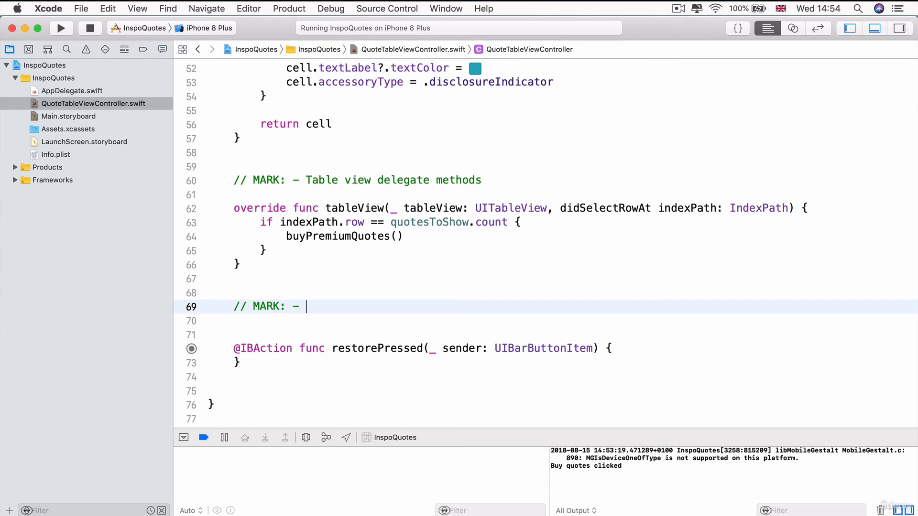
{"action": "type", "text": "In-App Purchase Methods"}
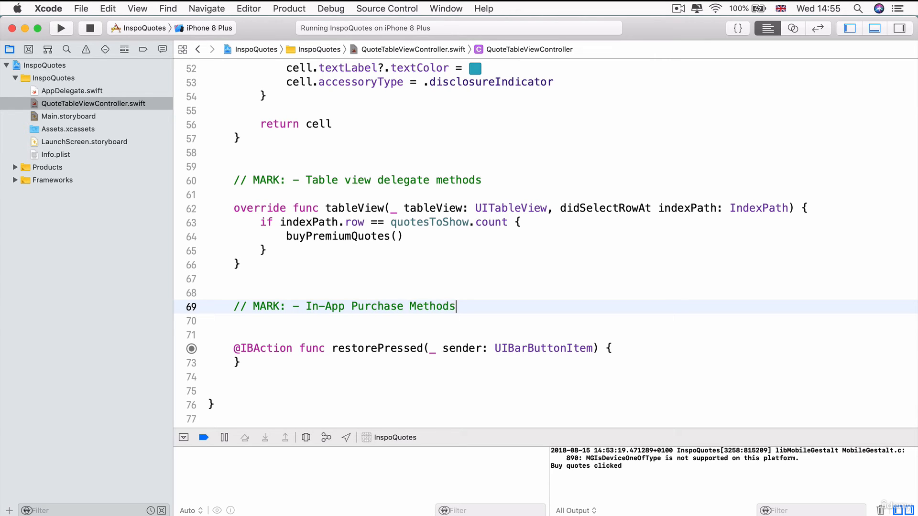
{"action": "type", "text": "funx"}
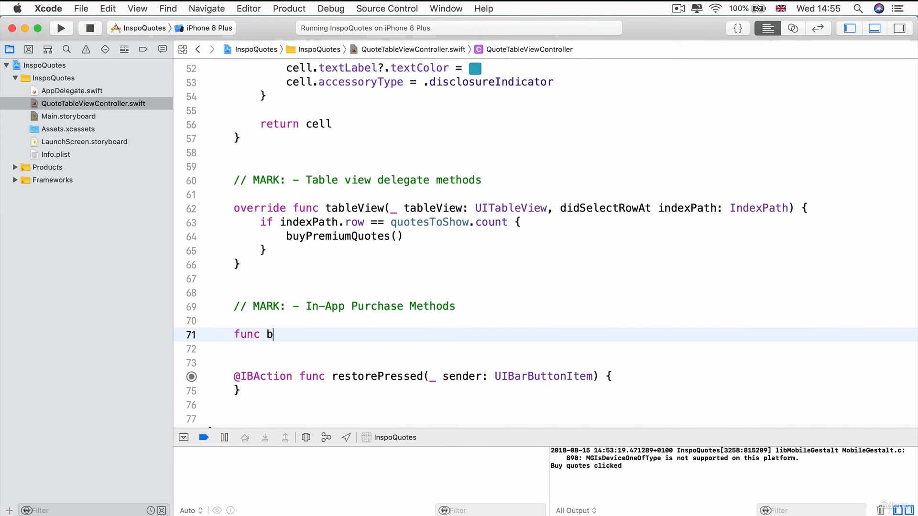
{"action": "type", "text": "uyPremiumQuotes("}
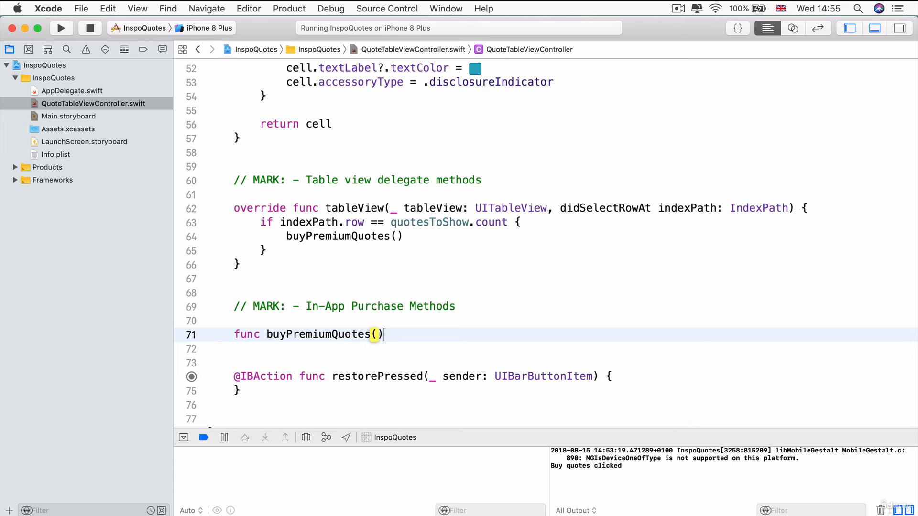
{"action": "type", "text": "{"}
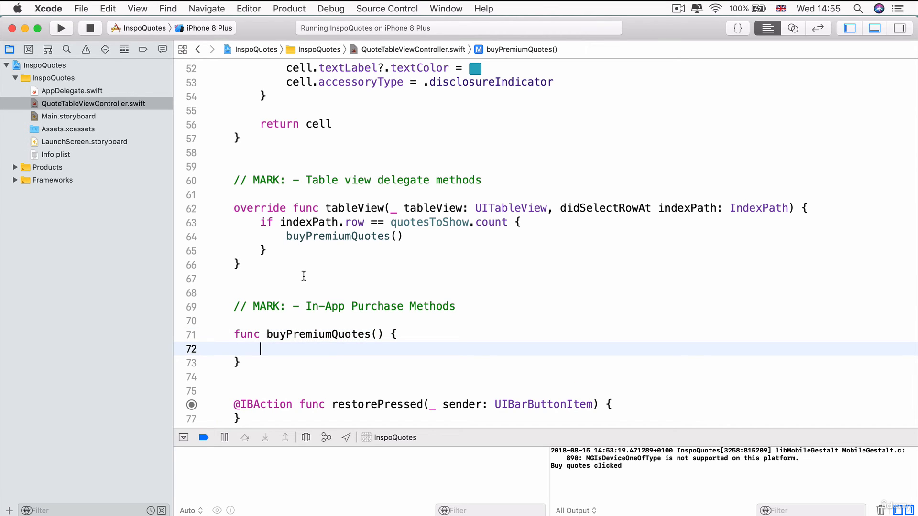
{"action": "mouse_move", "coordinate": [401, 245]}
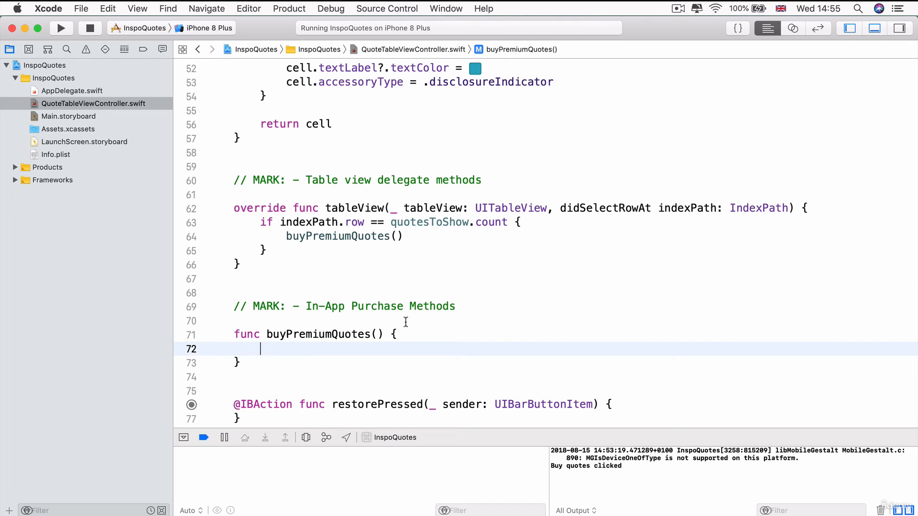
{"action": "left_click", "coordinate": [61, 28]}
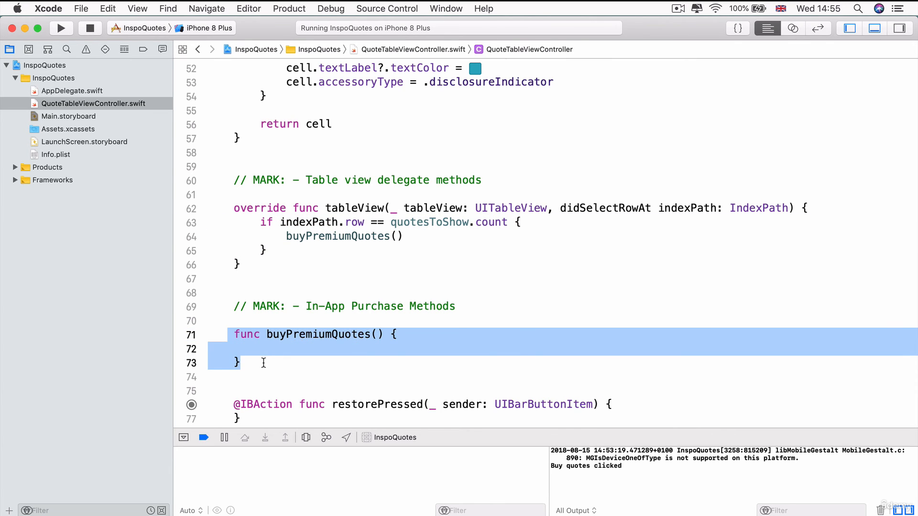
{"action": "left_click", "coordinate": [148, 332]}
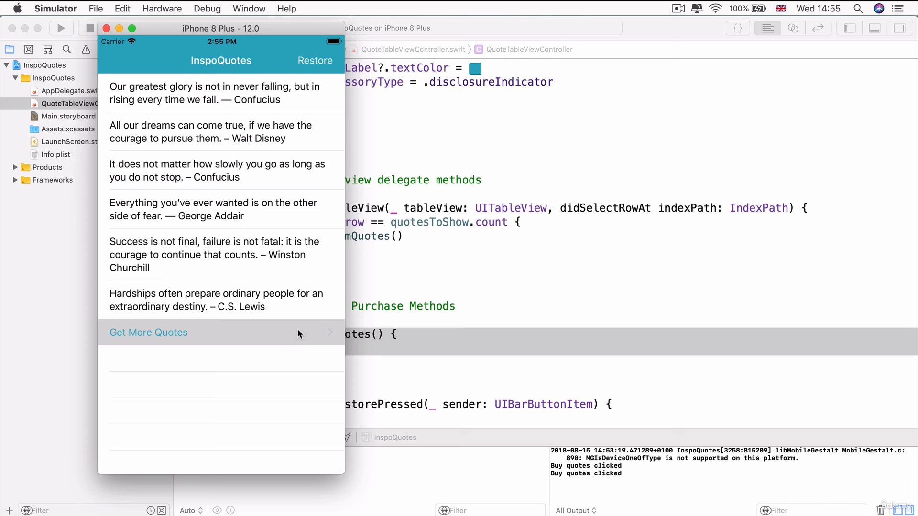
Tap the Get More Quotes row again to log another "Buy quotes clicked"
{"action": "left_click", "coordinate": [148, 331]}
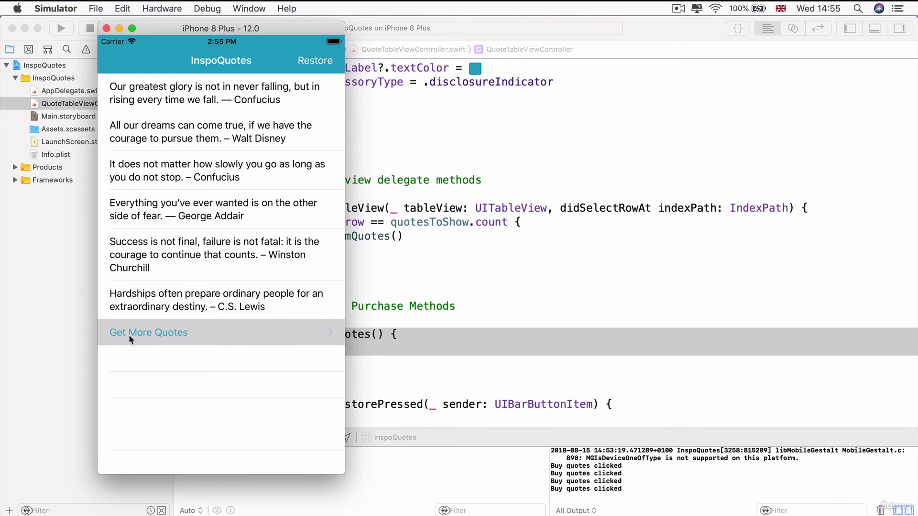
{"action": "mouse_move", "coordinate": [281, 338]}
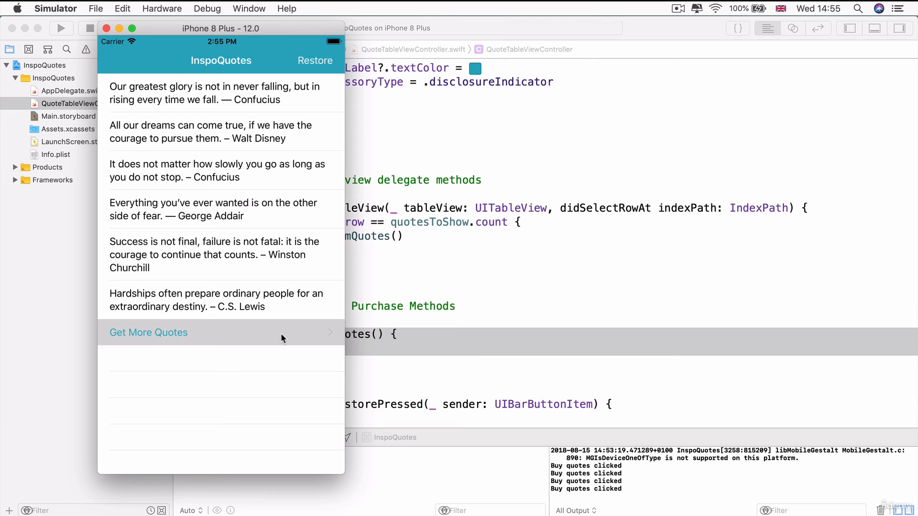
{"action": "mouse_move", "coordinate": [300, 323]}
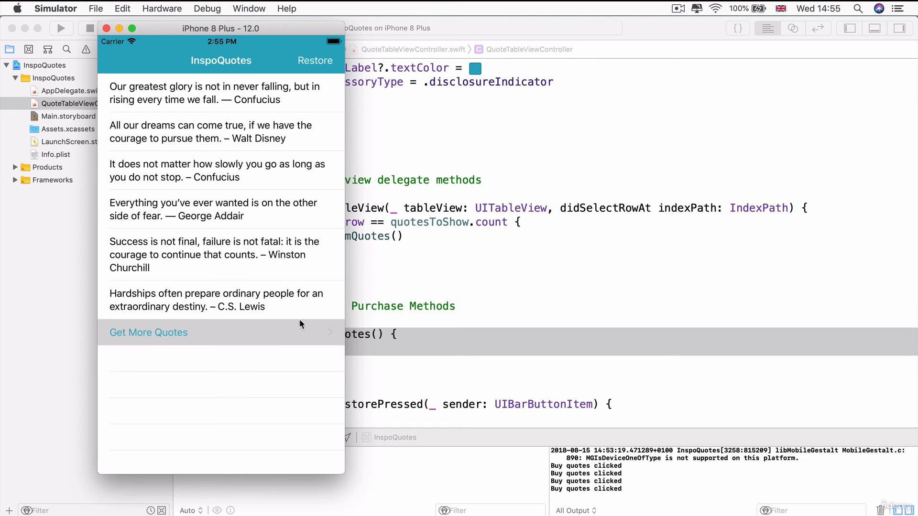
{"action": "mouse_move", "coordinate": [239, 310]}
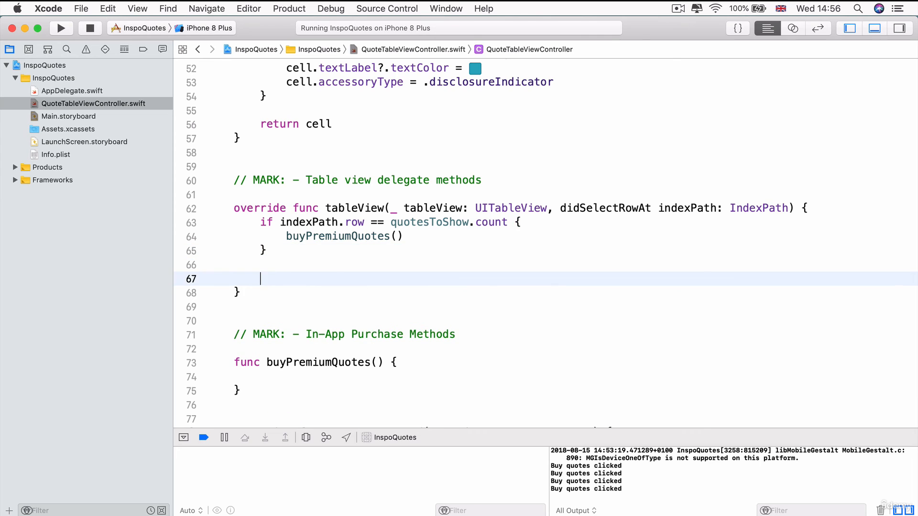
Add tableView.deselectRow(at: indexPath, animated: true) after the if block in didSelectRowAt
{"action": "type", "text": "tableView"}
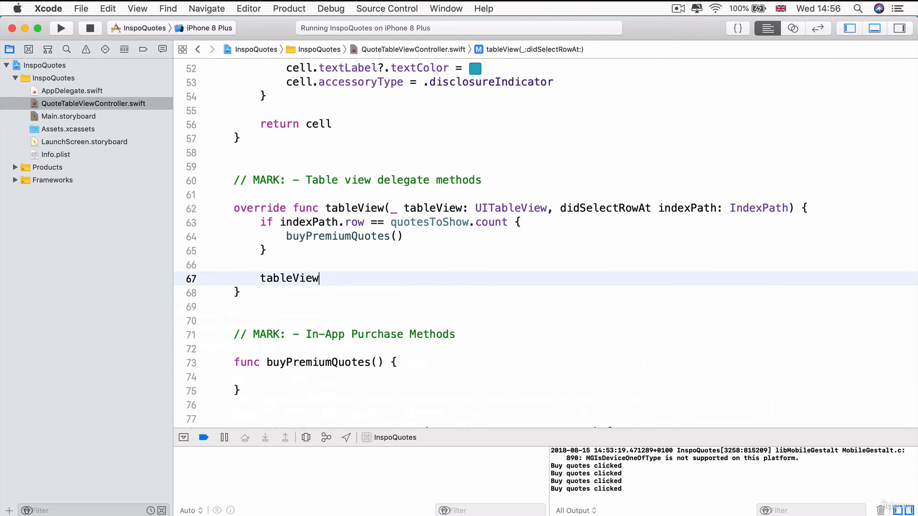
{"action": "type", "text": ".deselectRow(at: inde, animated: Bool"}
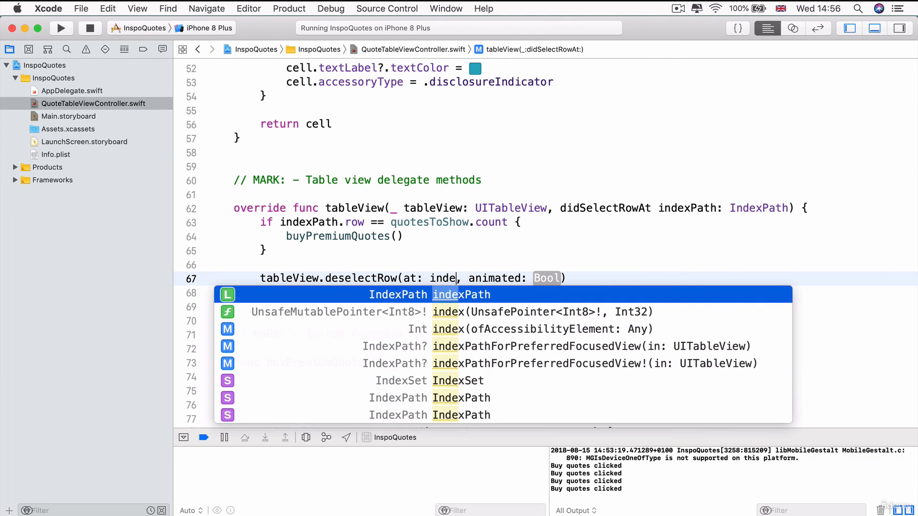
{"action": "type", "text": "true"}
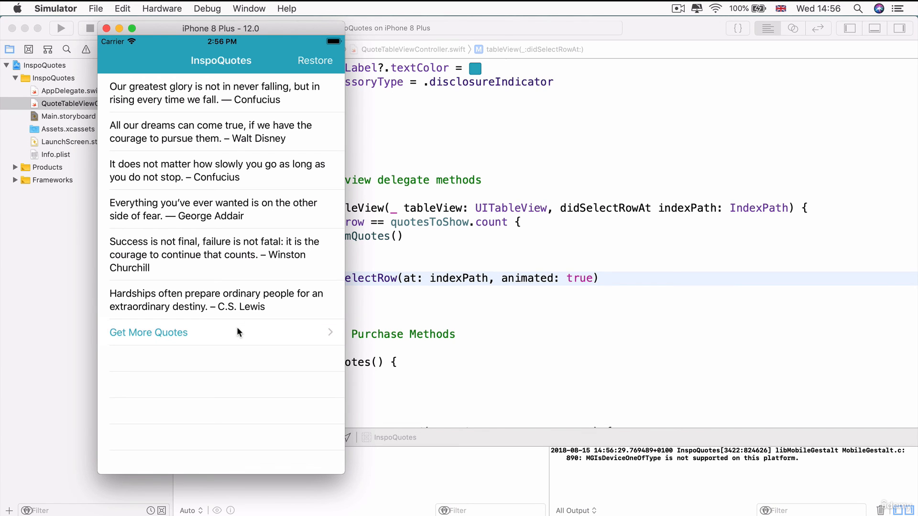
{"action": "mouse_move", "coordinate": [472, 255]}
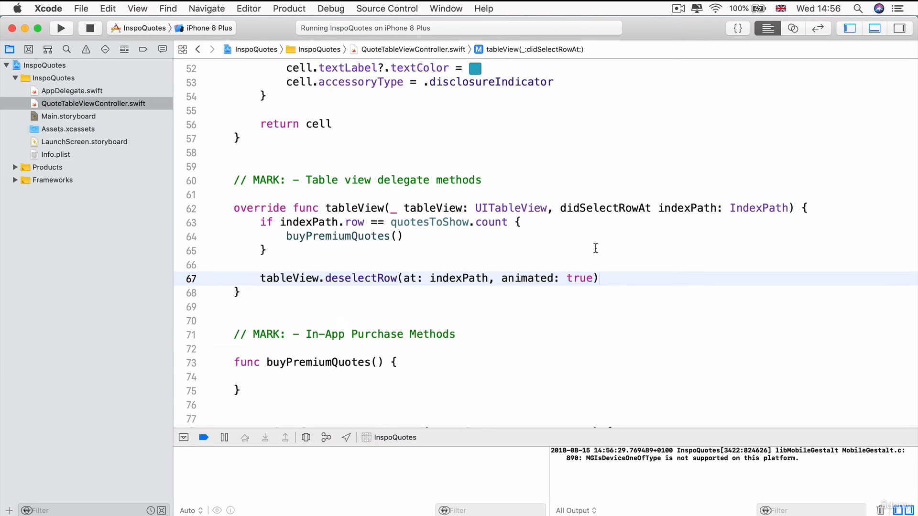
{"action": "scroll", "scroll_direction": "down", "scroll_amount": 3}
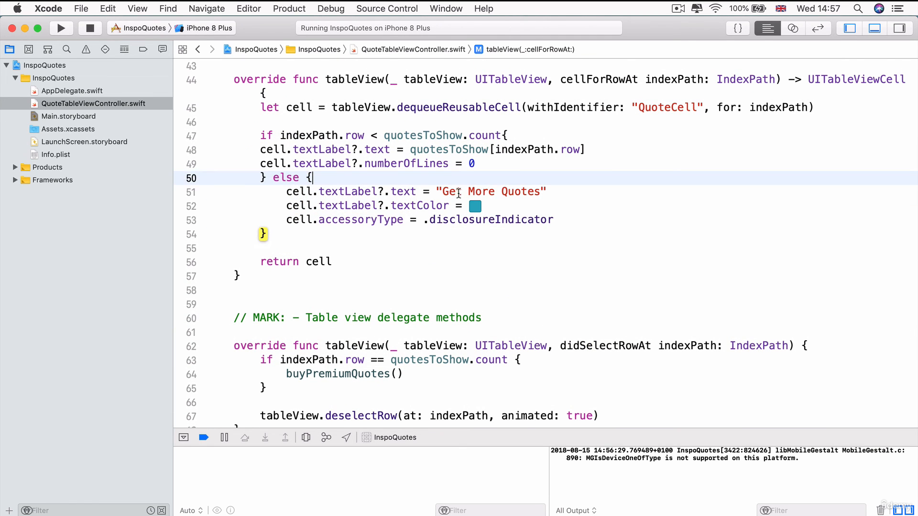
{"action": "double_click", "coordinate": [491, 191]}
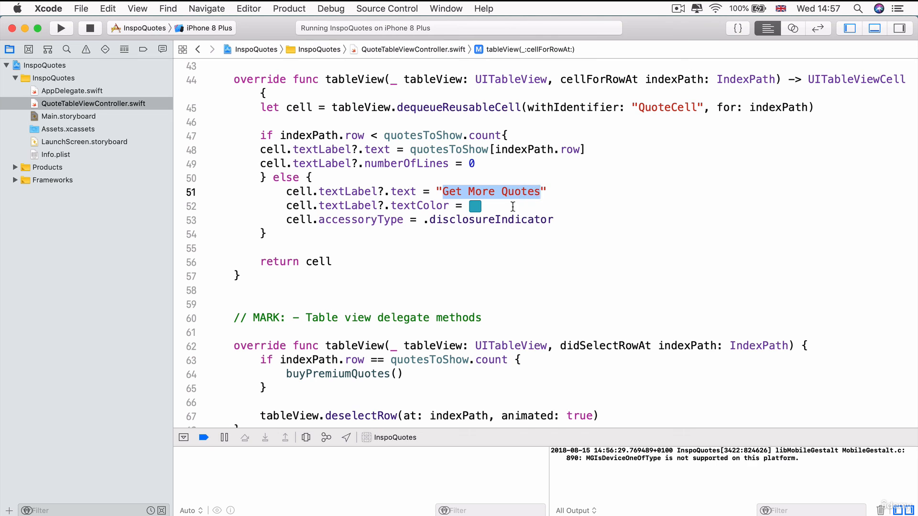
{"action": "left_click", "coordinate": [553, 219]}
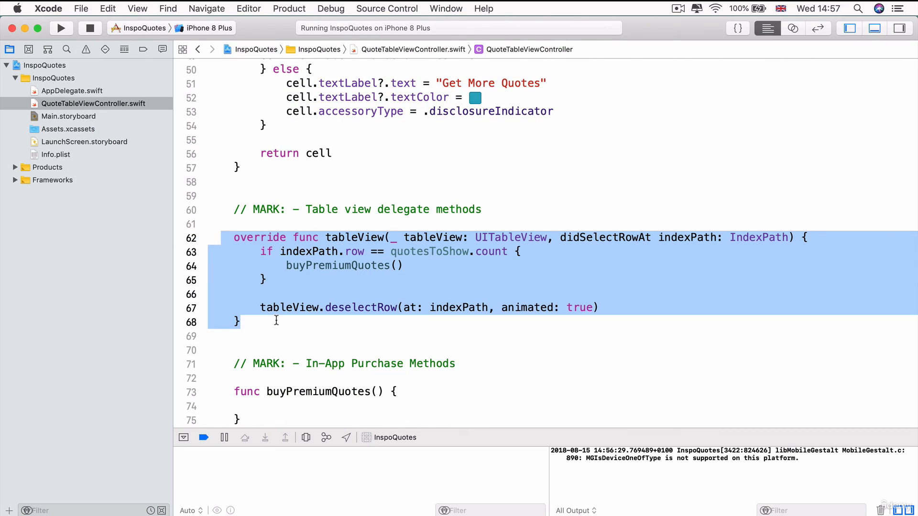
{"action": "left_click", "coordinate": [311, 266]}
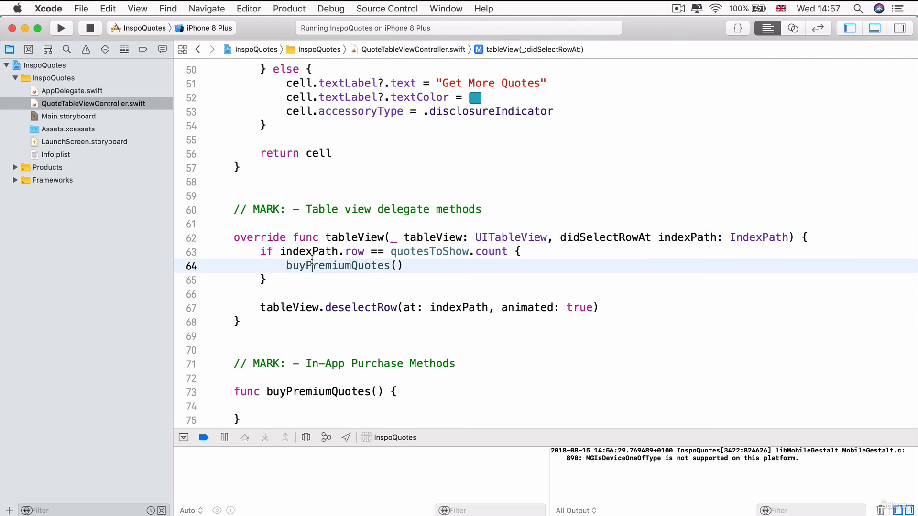